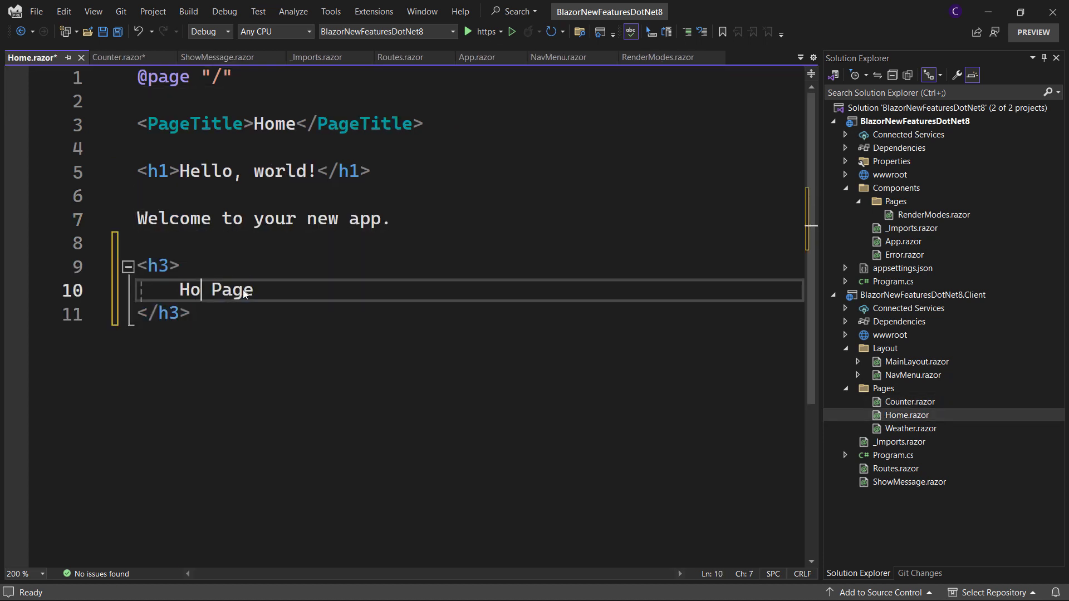
Add an h3 'Home Page' heading below the intro text in Home.razor.
{"action": "type", "text": "me"}
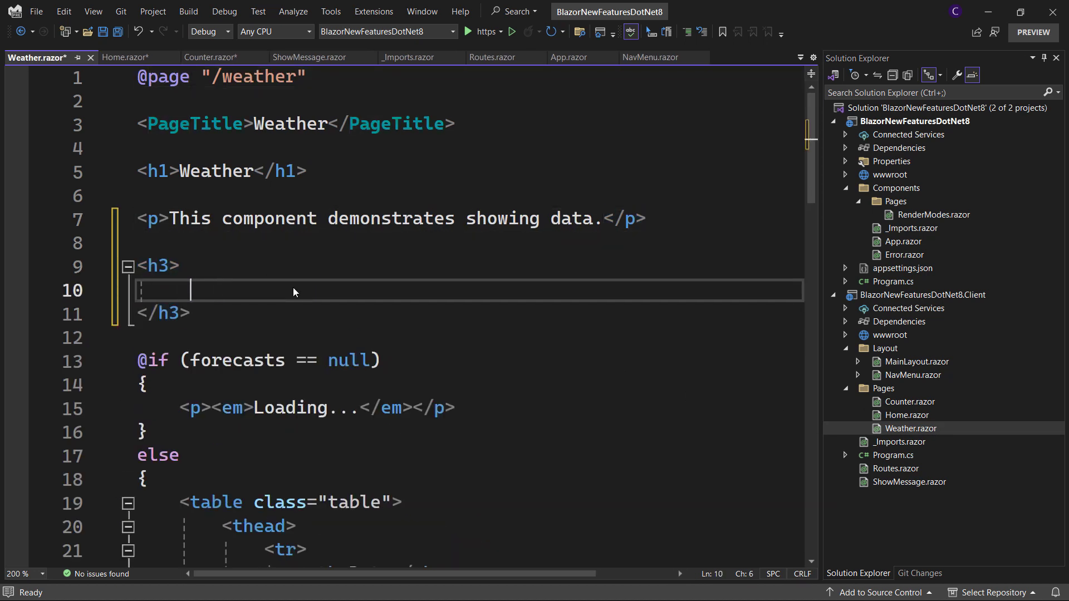
Add a 'Weather' h3 to Weather.razor, run the app, and view the Weather page.
{"action": "type", "text": "Weather"}
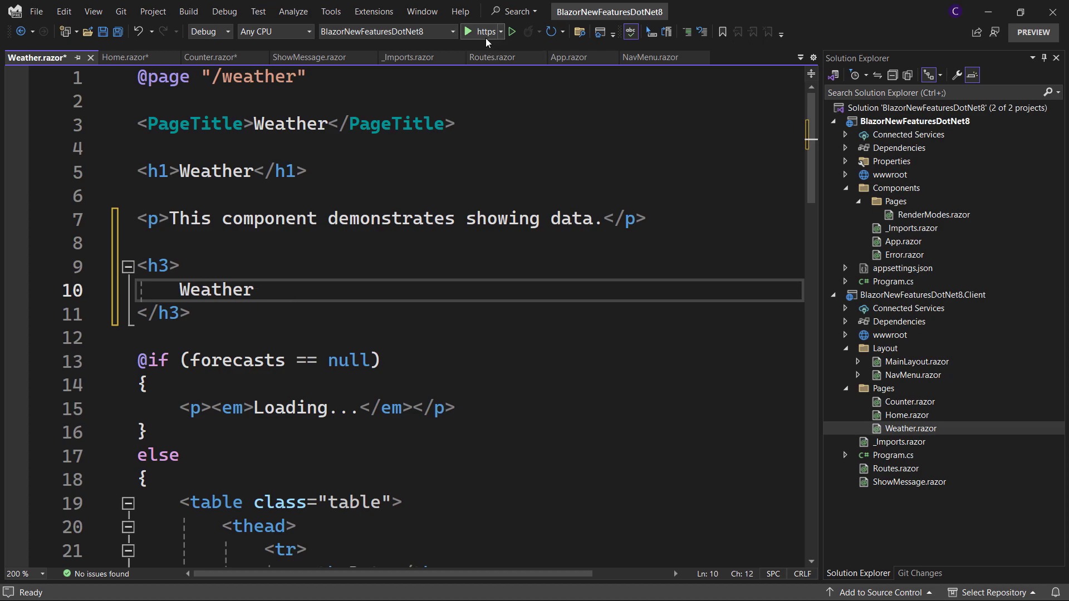
{"action": "left_click", "coordinate": [481, 31]}
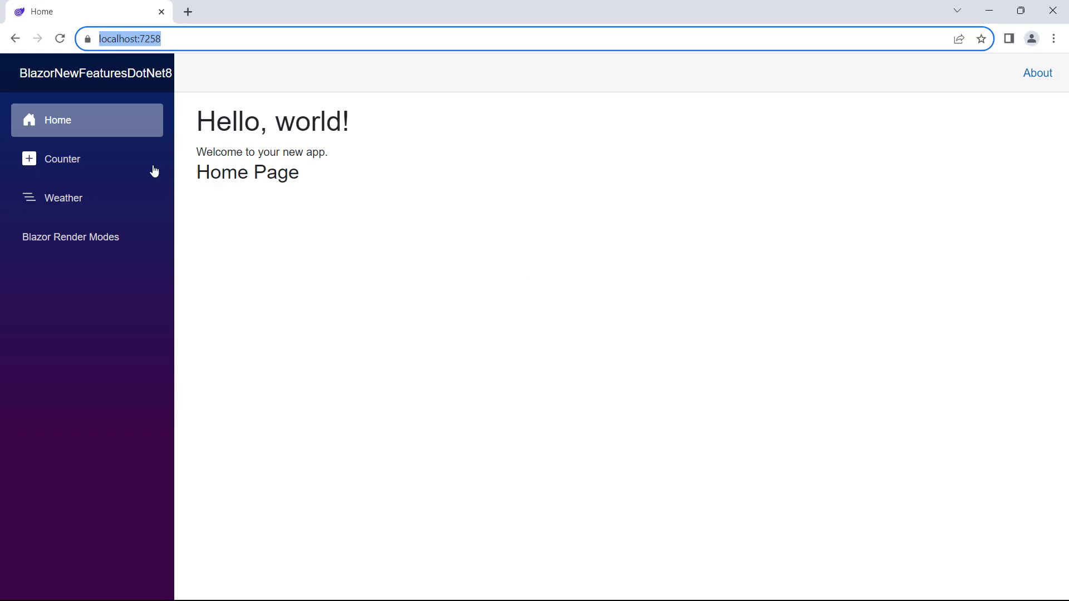
{"action": "left_click", "coordinate": [63, 197]}
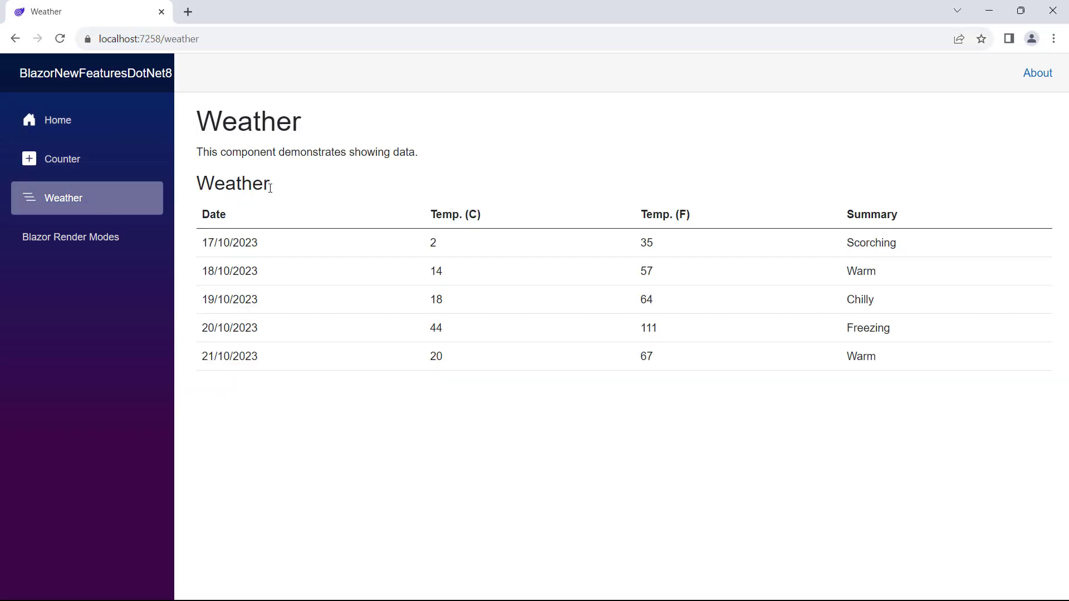
{"action": "mouse_move", "coordinate": [388, 186]}
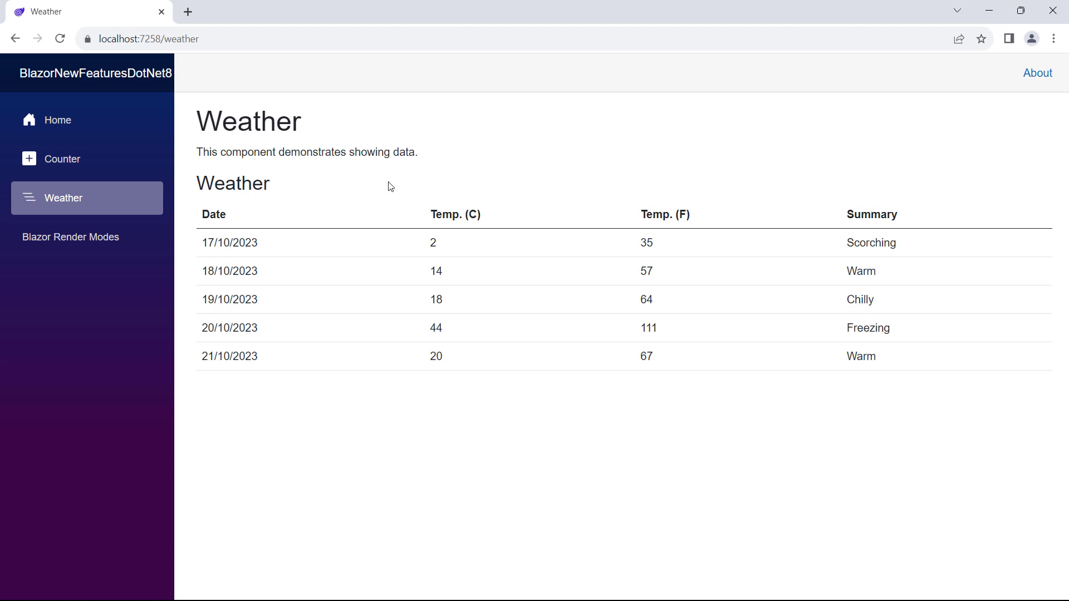
{"action": "mouse_move", "coordinate": [372, 186]}
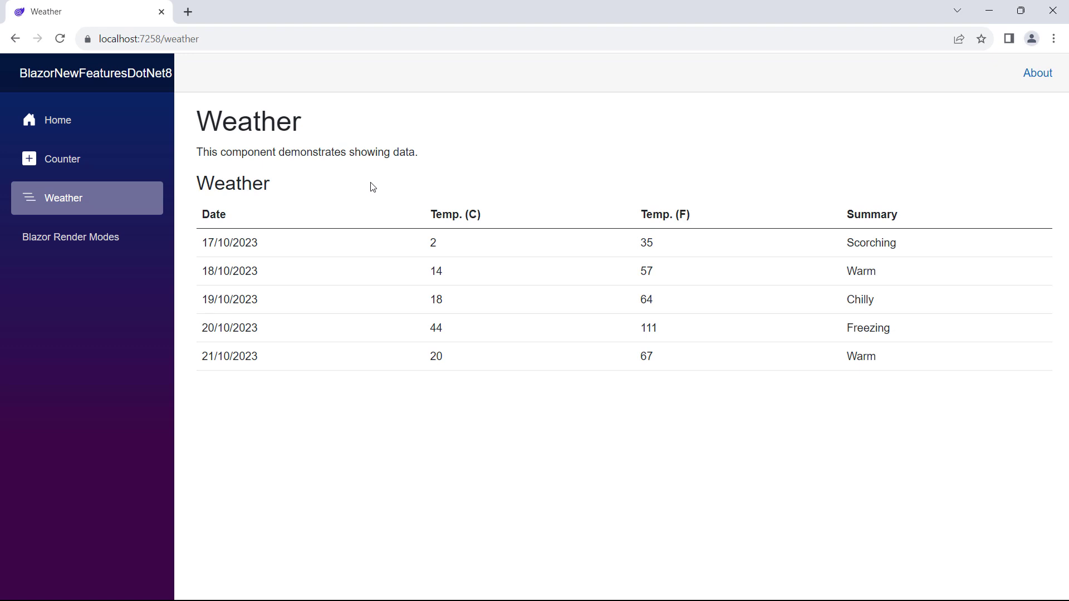
{"action": "mouse_move", "coordinate": [974, 70]}
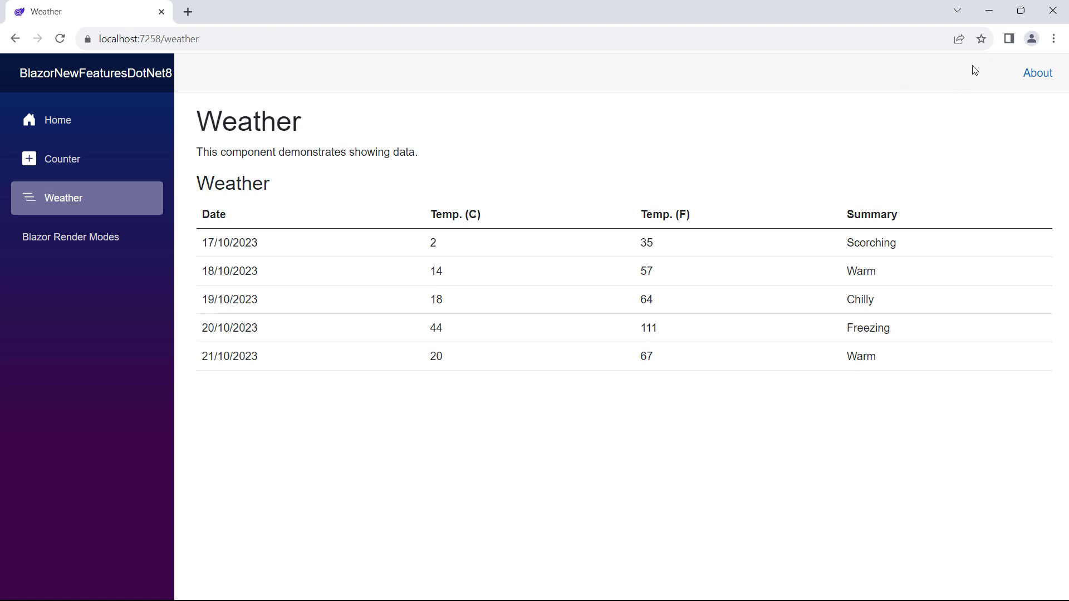
{"action": "mouse_move", "coordinate": [950, 88]}
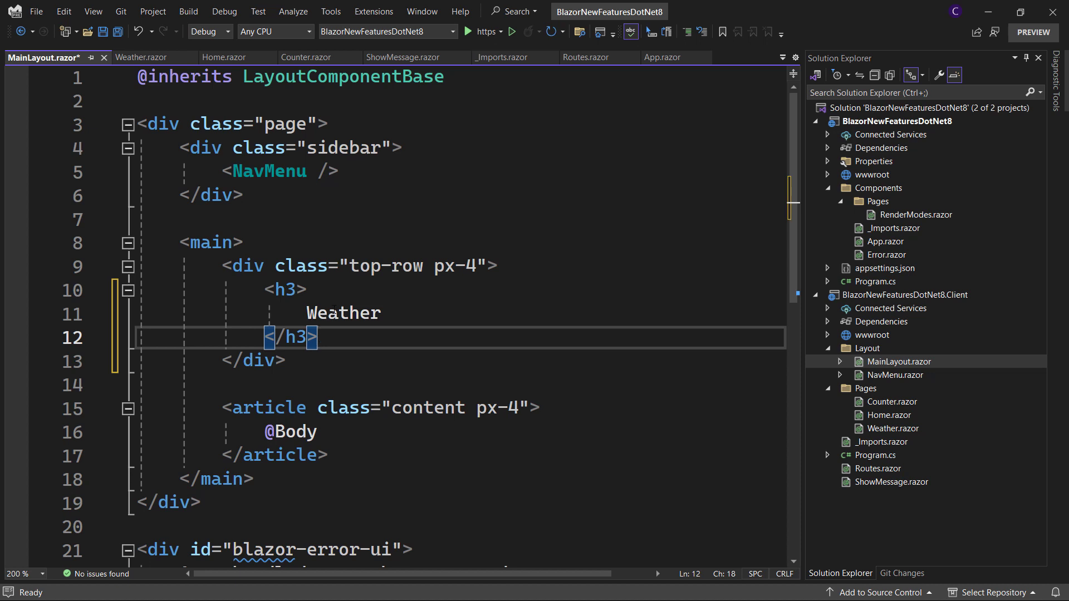
{"action": "double_click", "coordinate": [343, 313]}
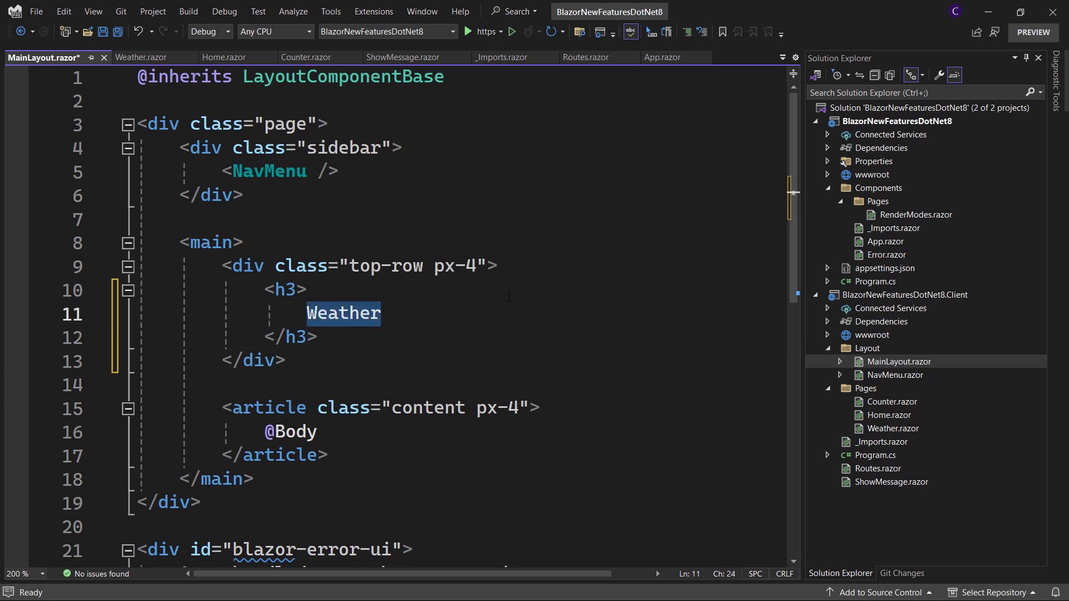
{"action": "type", "text": "@"}
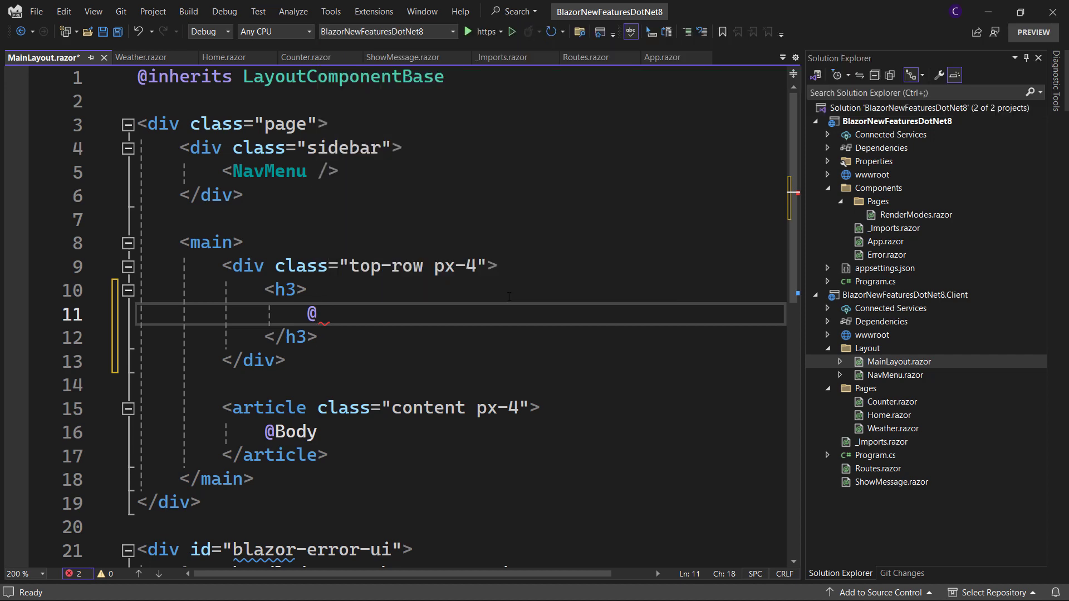
{"action": "type", "text": "pageText"}
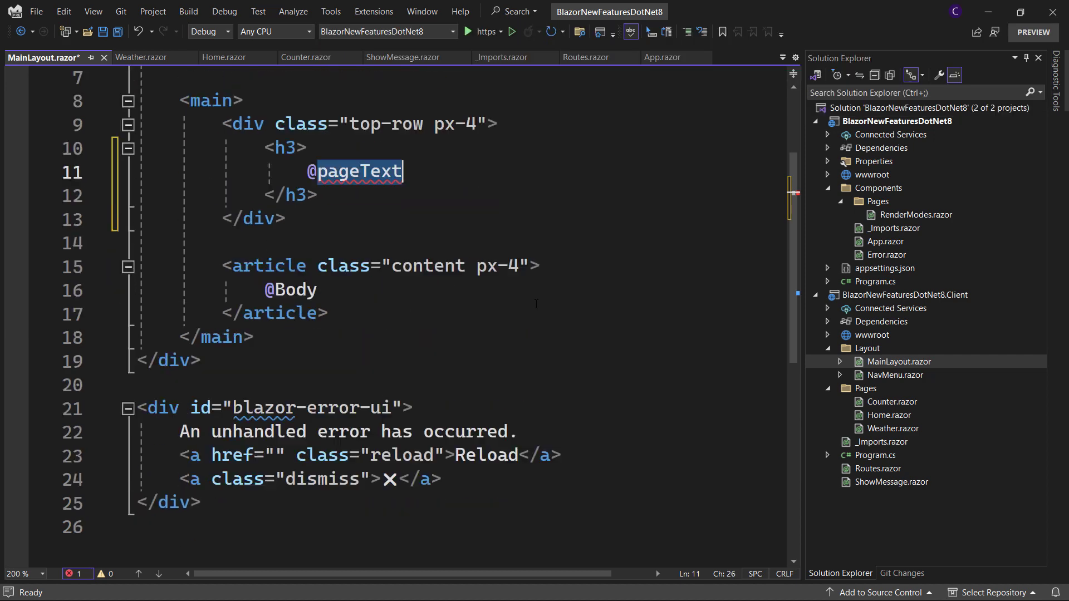
{"action": "type", "text": "@"}
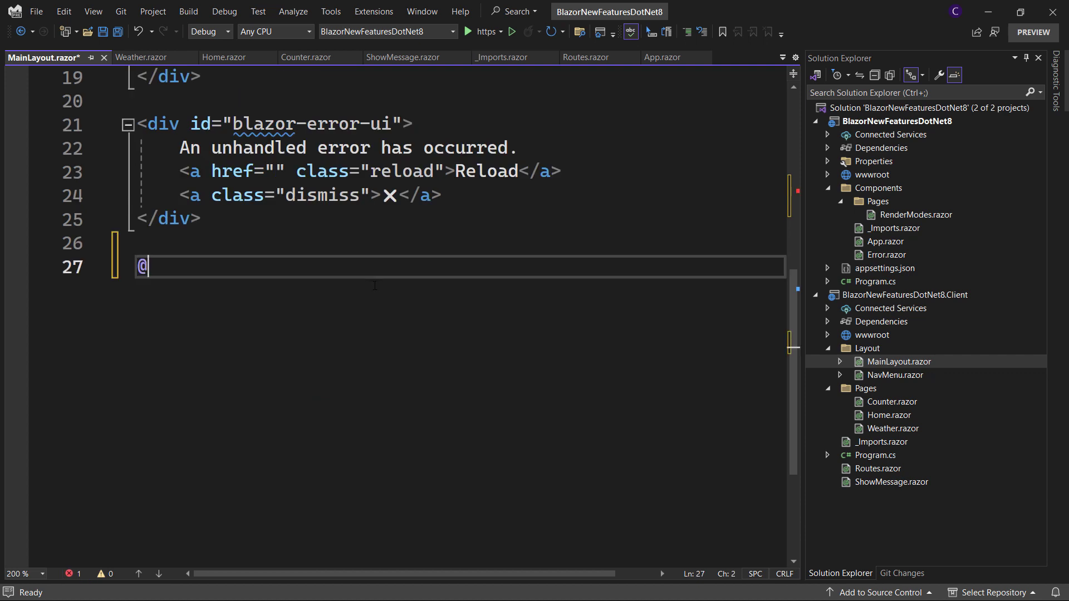
{"action": "type", "text": "code{"}
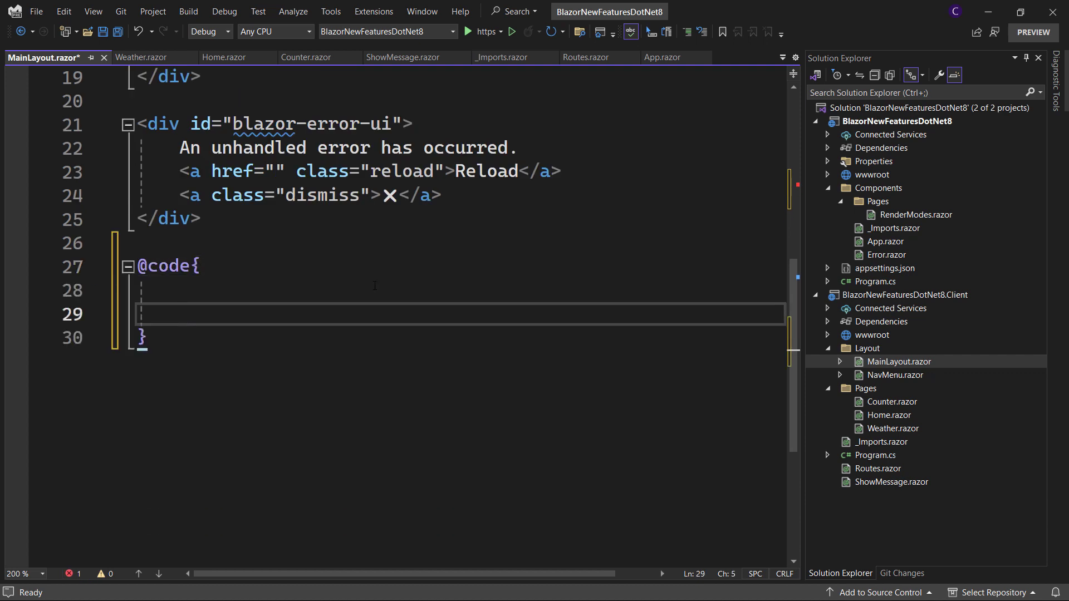
{"action": "type", "text": "private string? pageText;"}
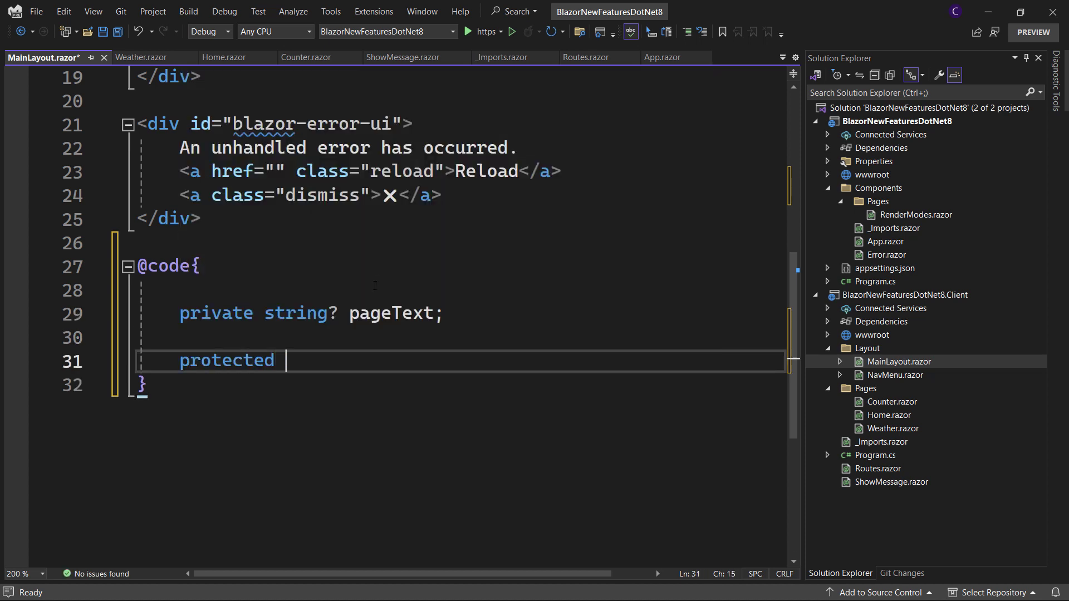
{"action": "type", "text": "override void On"}
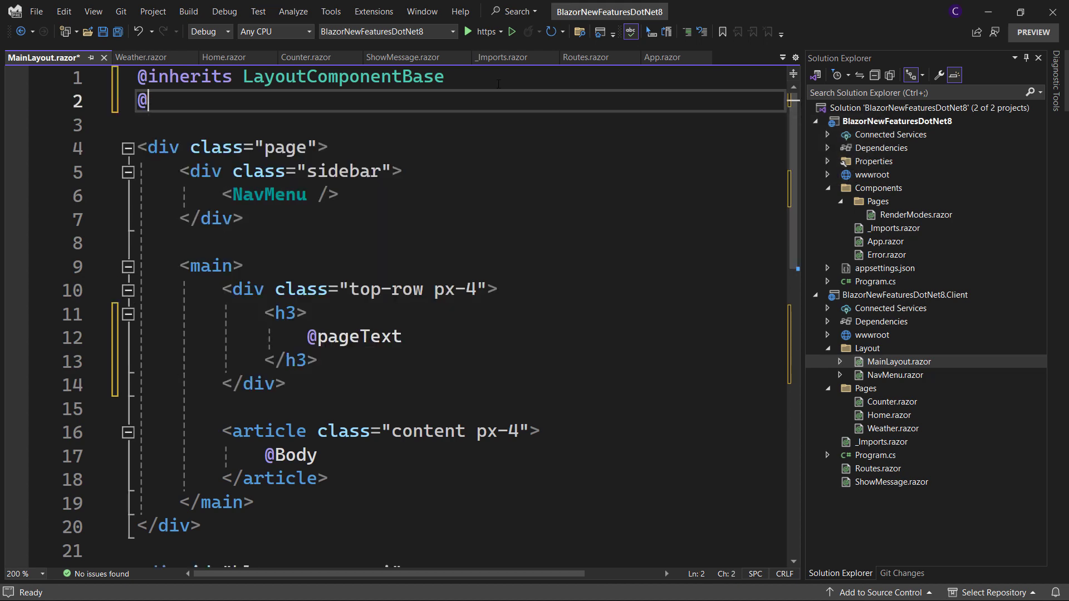
Inject NavigationManager as Navigation and get pageName via ToBaseRelativePath in OnParametersSet.
{"action": "type", "text": "inject NavigationManager"}
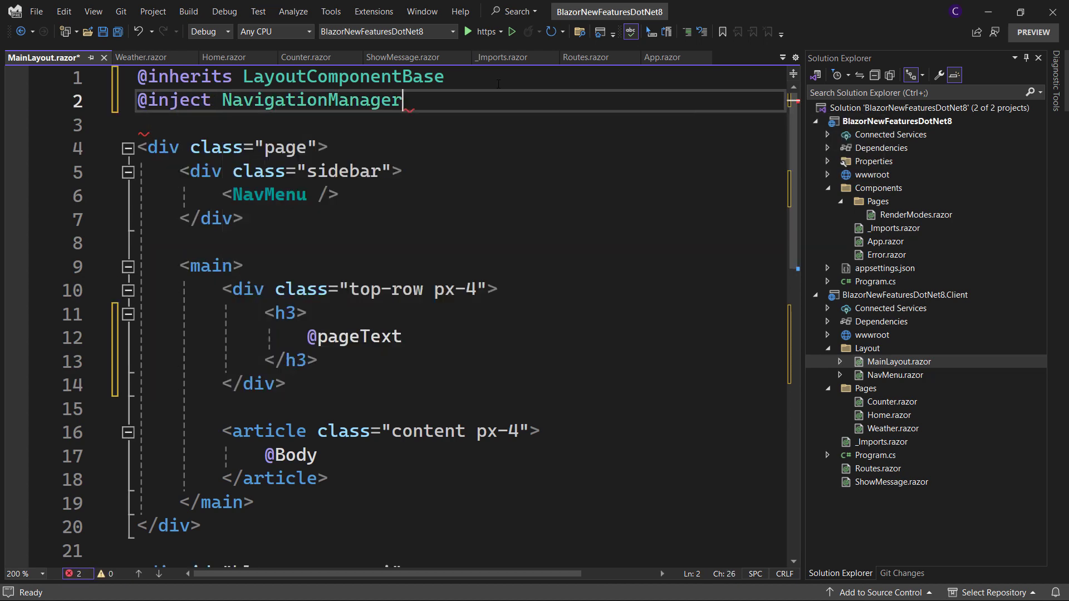
{"action": "type", "text": "Navigation"}
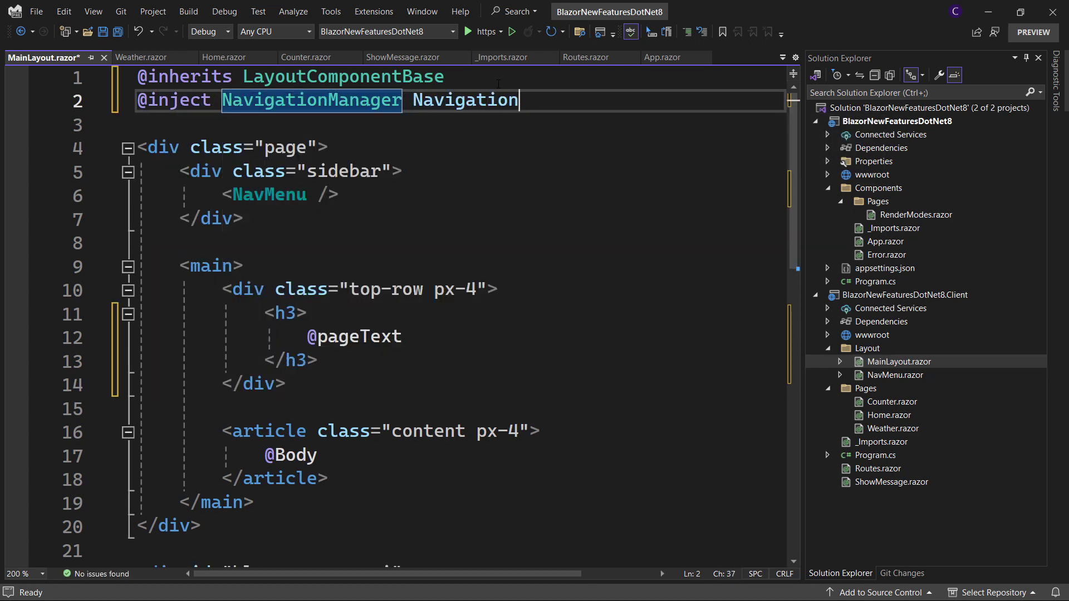
{"action": "scroll", "scroll_direction": "down", "scroll_amount": 3}
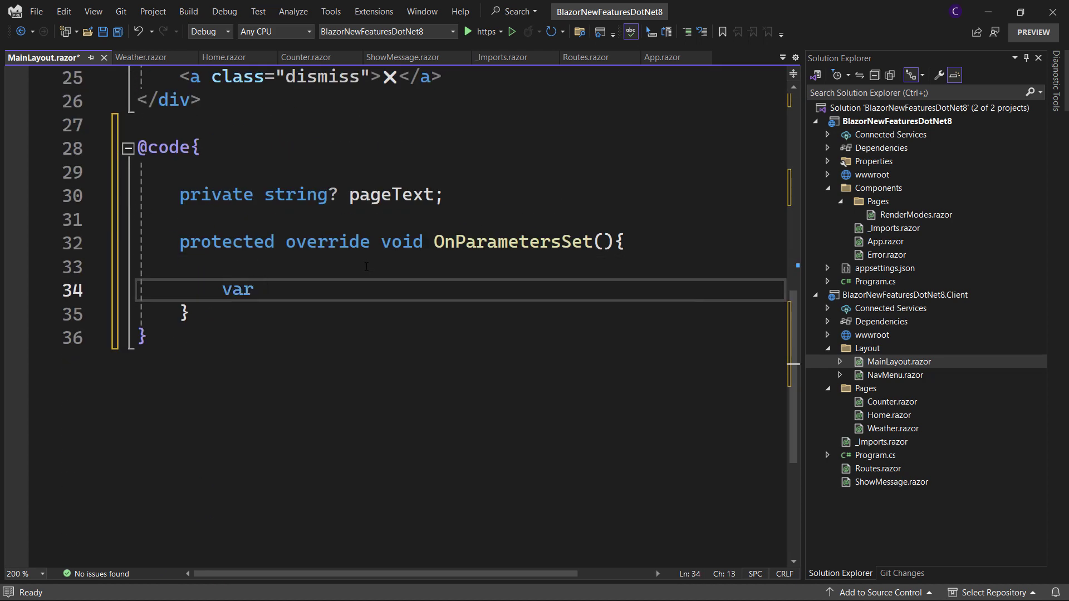
{"action": "type", "text": "pageName = Navigation"}
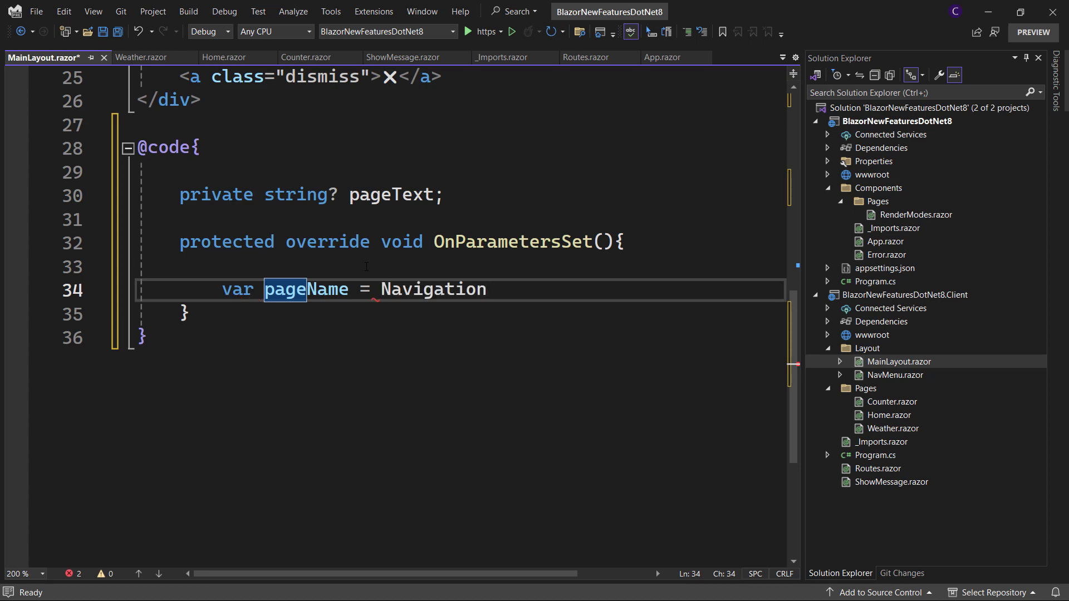
{"action": "type", "text": ".ToBaseRelativePath(Navigation.Uri);"}
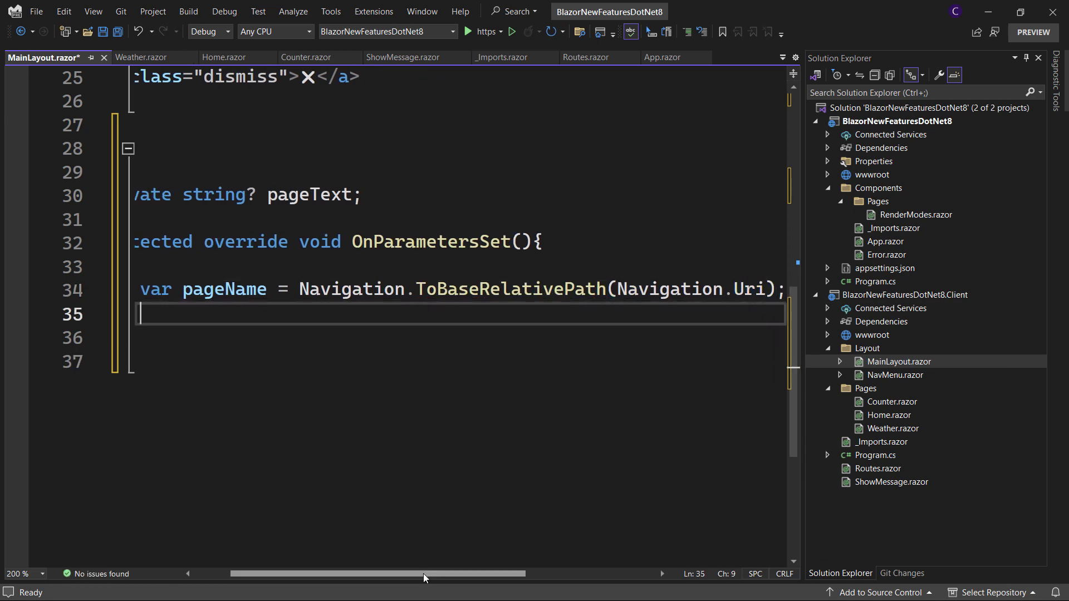
Use if/else to set pageText to Home Page, Counter Page or Weather.
{"action": "type", "text": "if"}
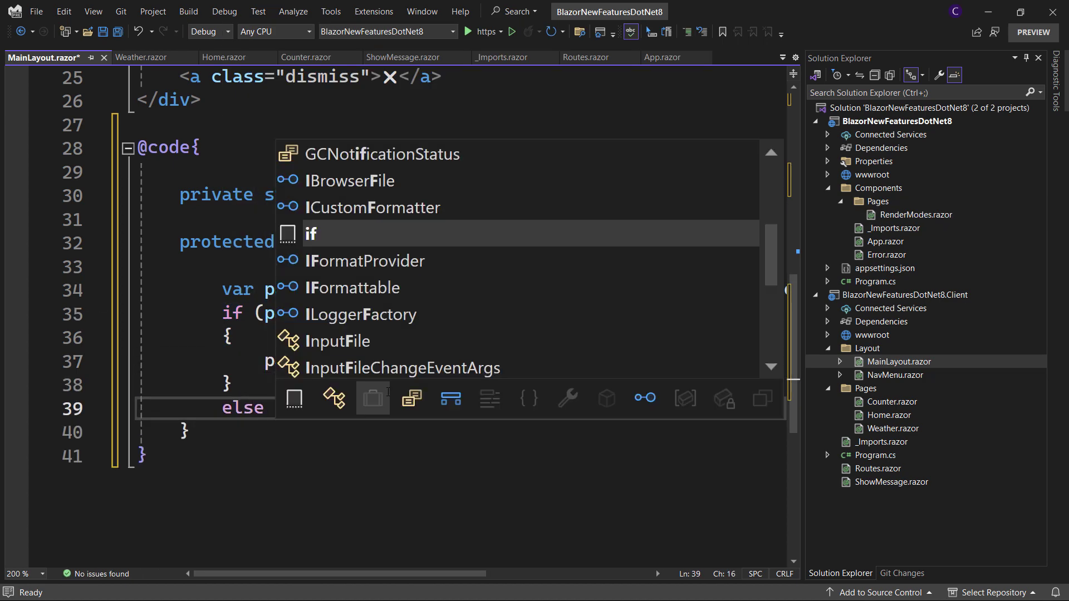
{"action": "type", "text": "pagete"}
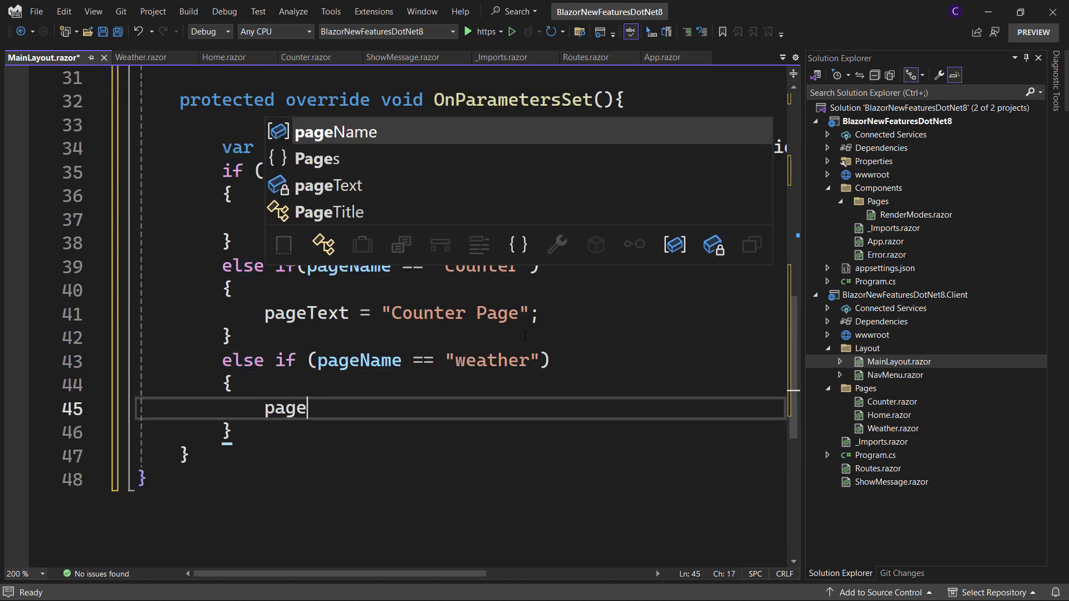
{"action": "type", "text": "Text = \"Weather\";"}
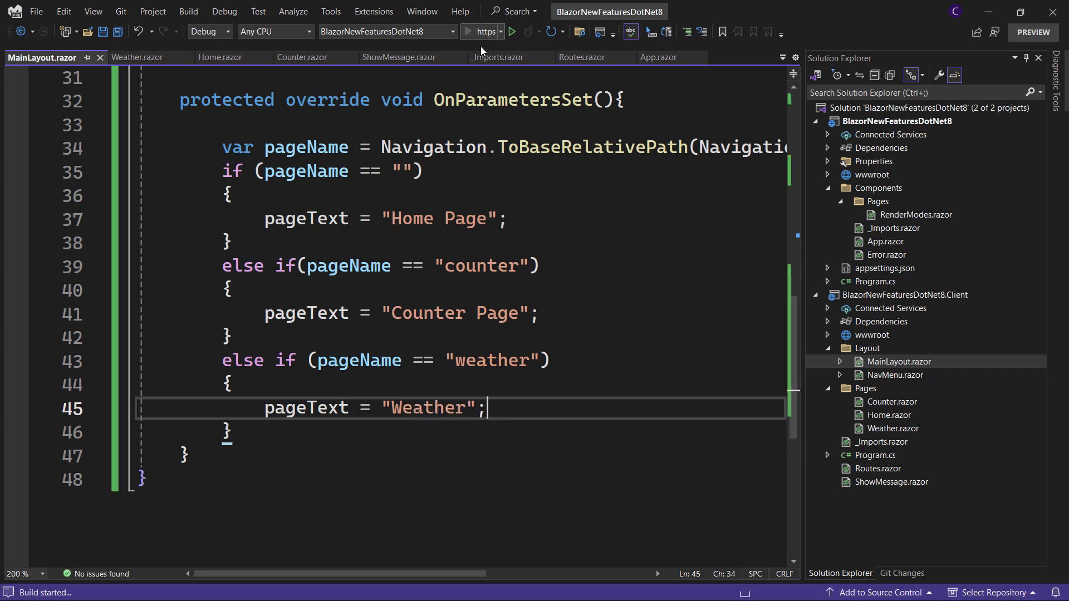
Run the app and open Counter to see 'Counter Page' in the top row.
{"action": "left_click", "coordinate": [510, 31]}
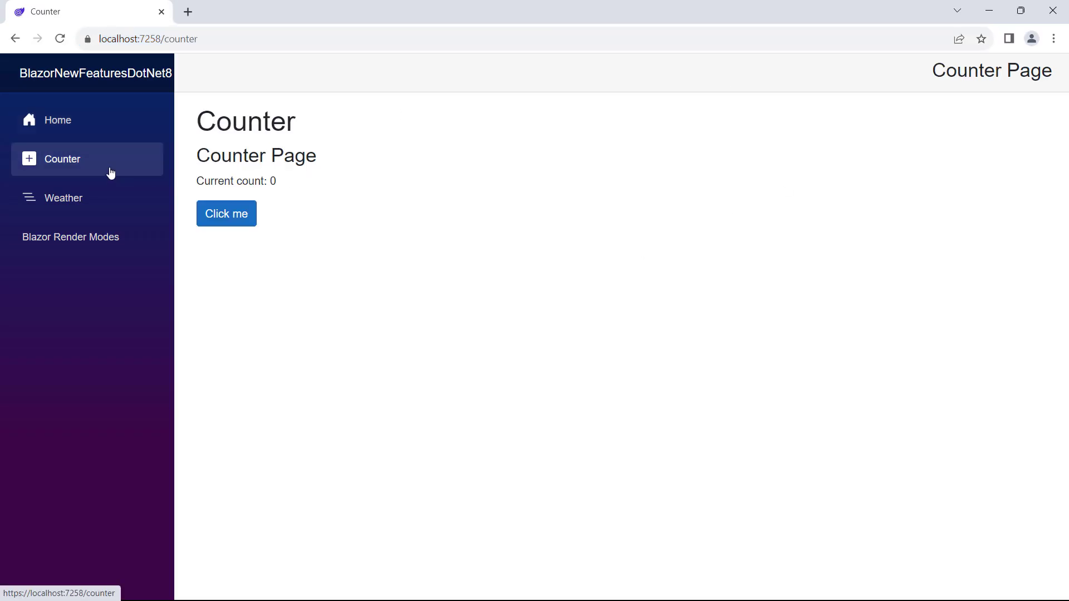
{"action": "left_click", "coordinate": [63, 197]}
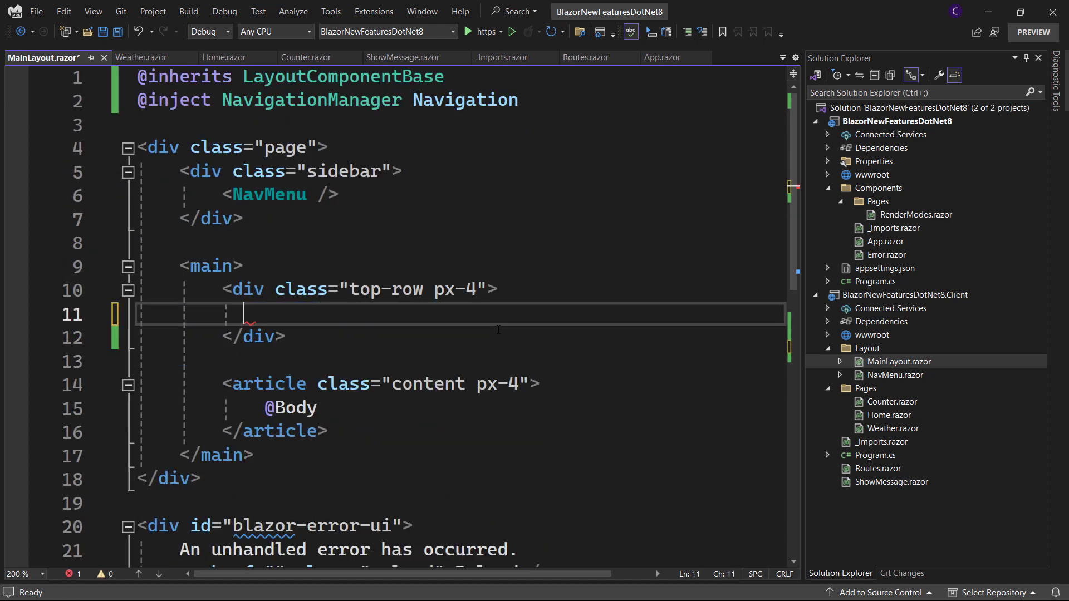
Start typing a SectionOutlet tag in MainLayout's emptied top-row div.
{"action": "type", "text": "Sect"}
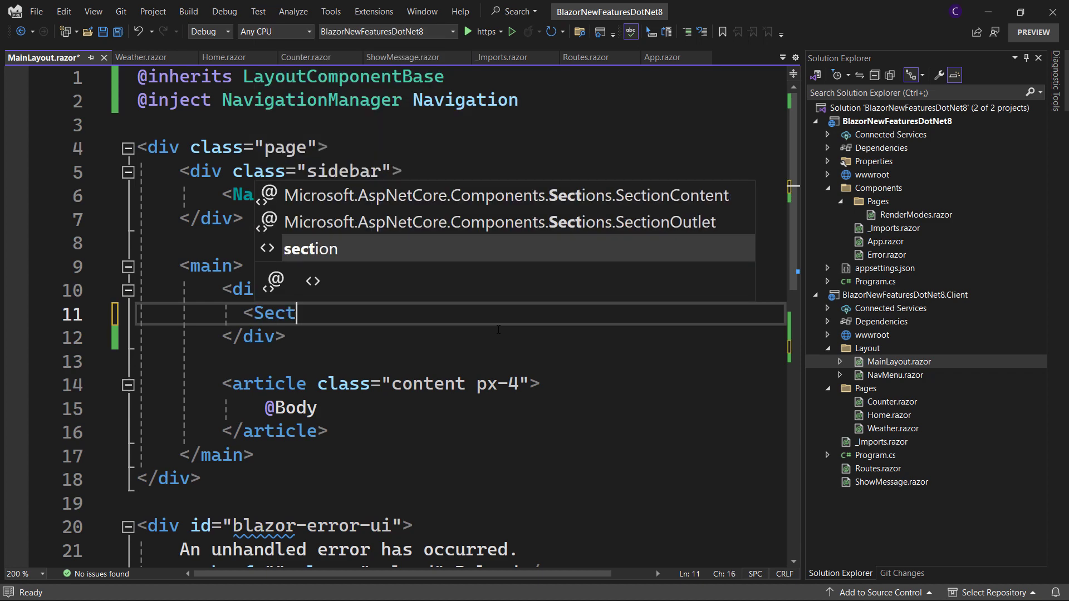
{"action": "type", "text": "i"}
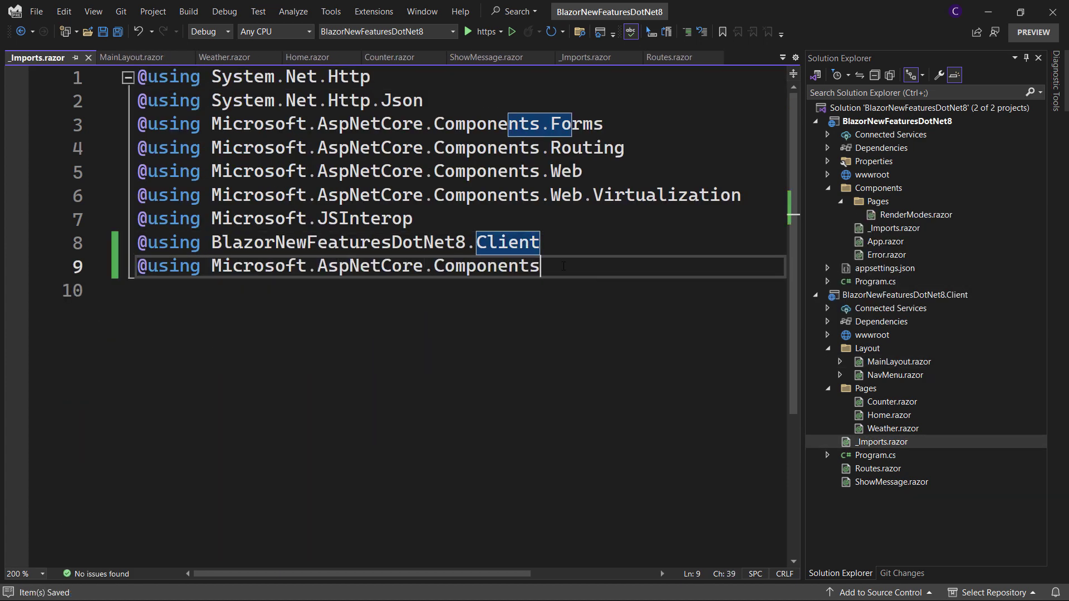
Import Microsoft.AspNetCore.Components.Sections and add a SectionOutlet named page-text to the top row.
{"action": "type", "text": ".Sections"}
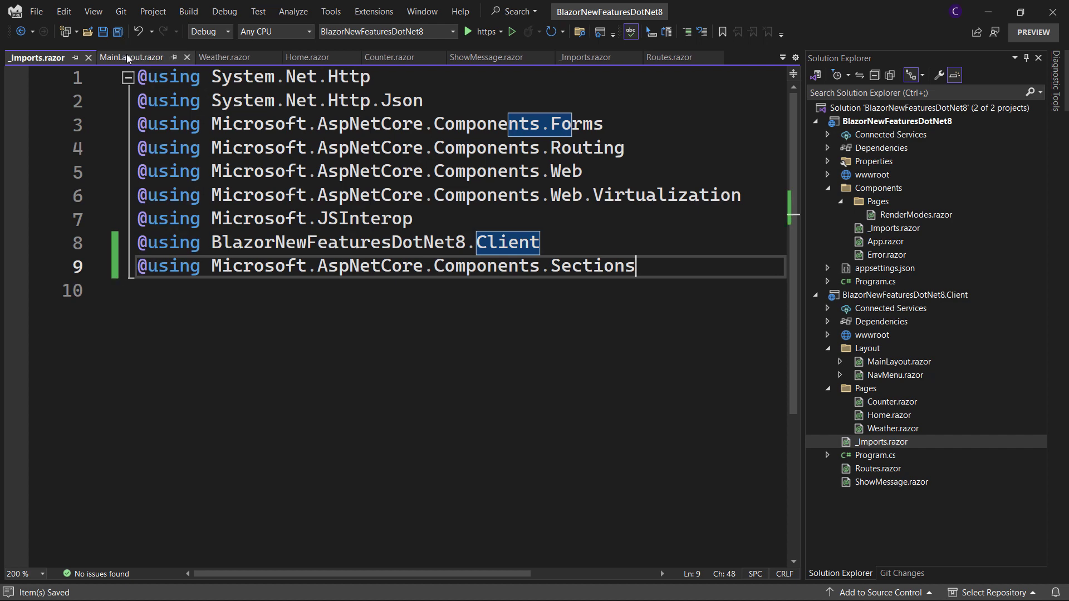
{"action": "type", "text": "s"}
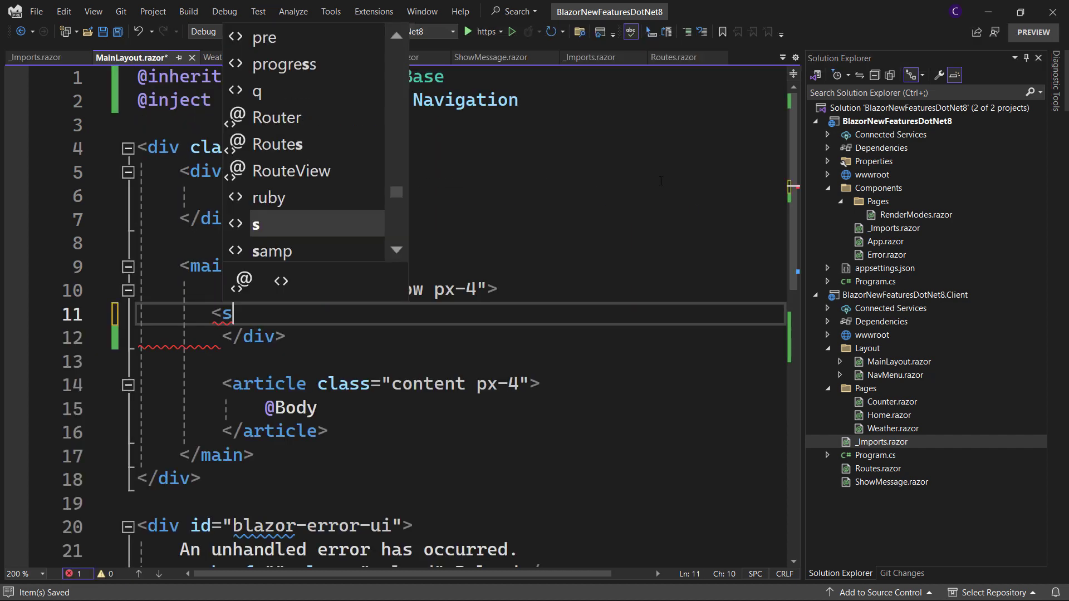
{"action": "type", "text": "SectionOutlet />"}
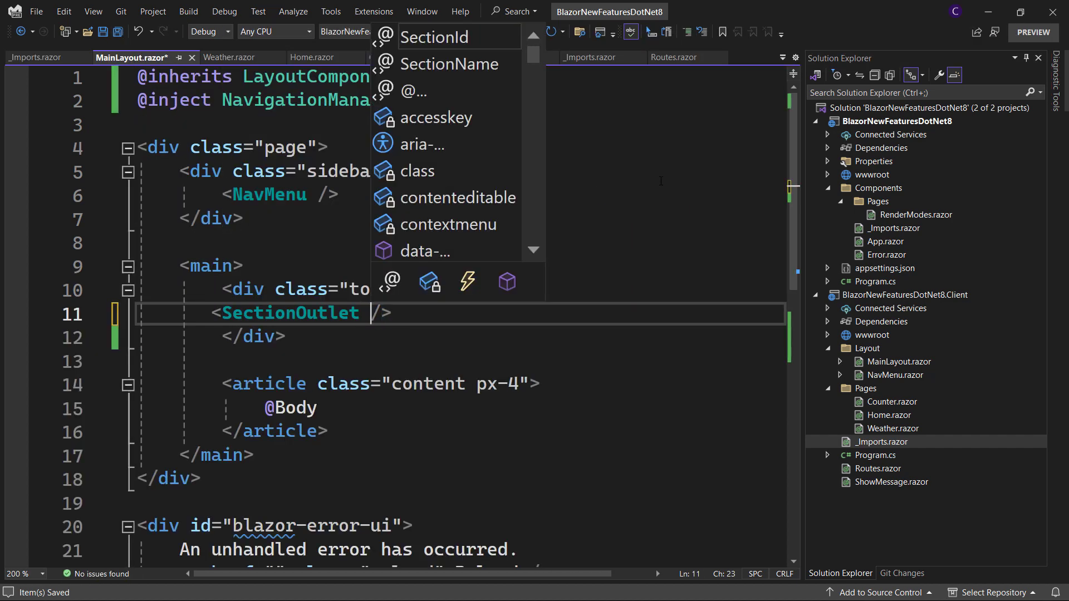
{"action": "type", "text": "SectionName=\""}
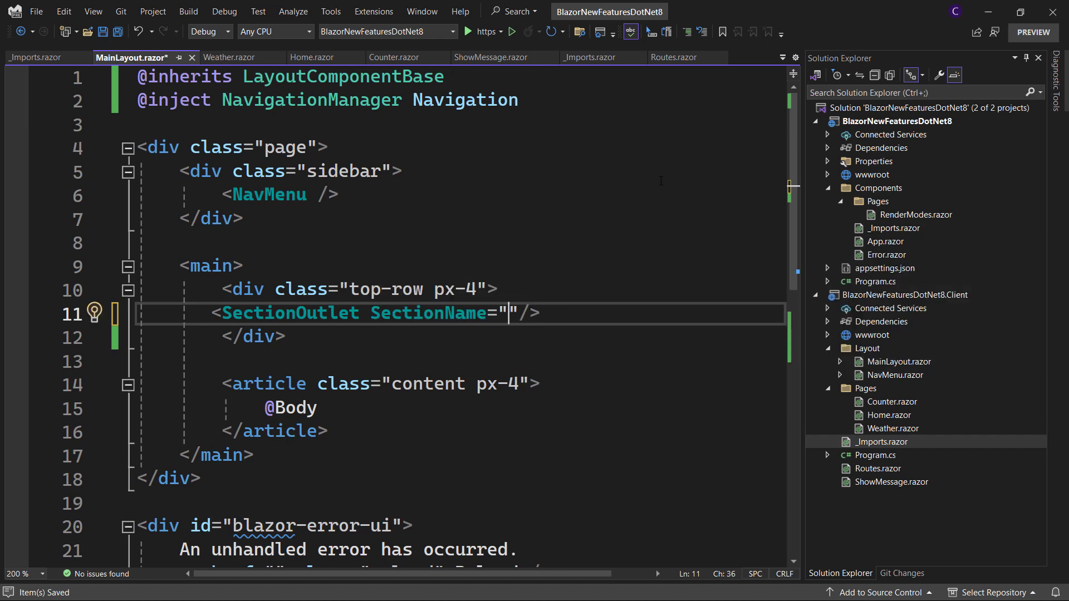
{"action": "type", "text": "page"}
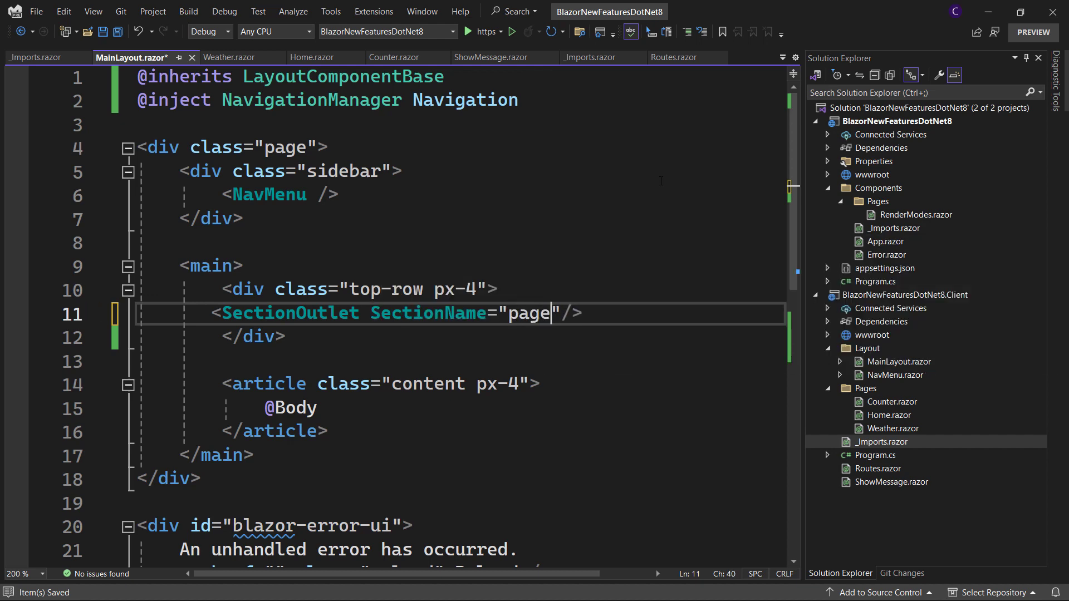
{"action": "type", "text": "-text"}
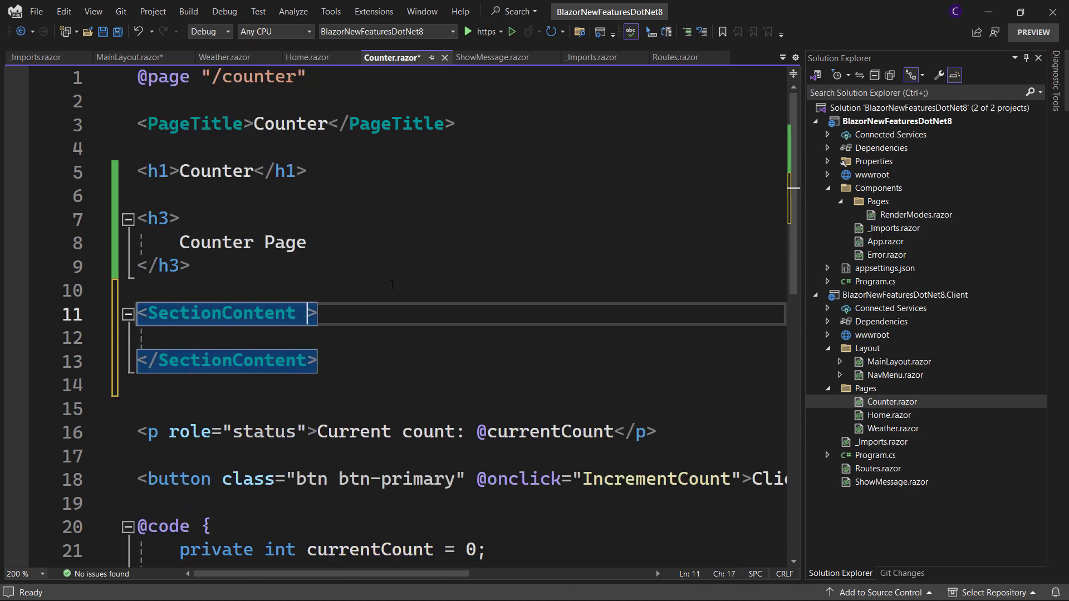
Wrap the Counter and Home h3 headings in SectionContent with SectionName page-text.
{"action": "type", "text": "SectionName=\""}
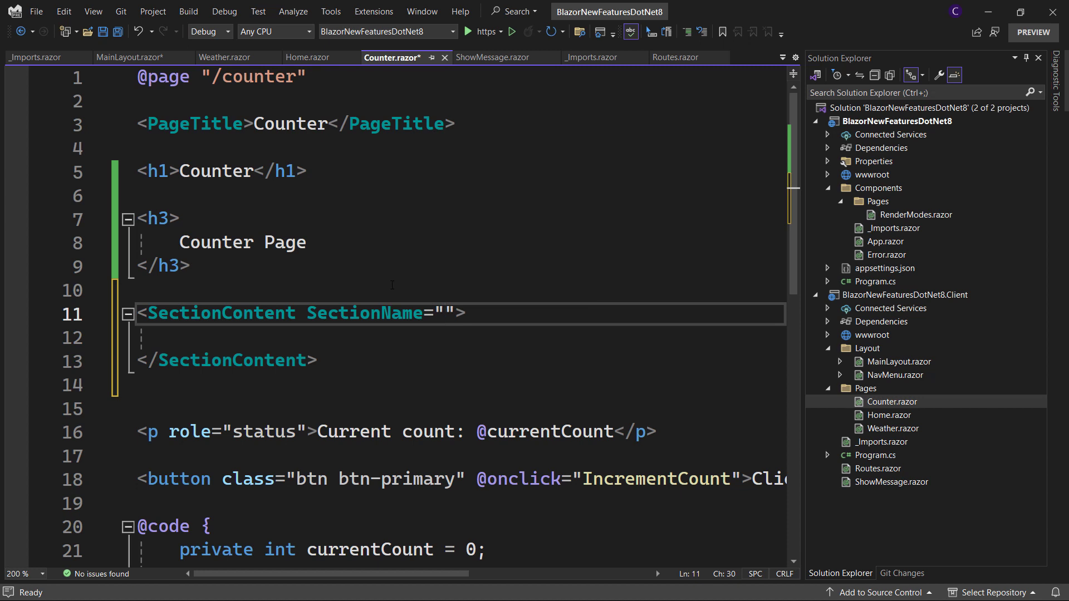
{"action": "type", "text": "page-text\">"}
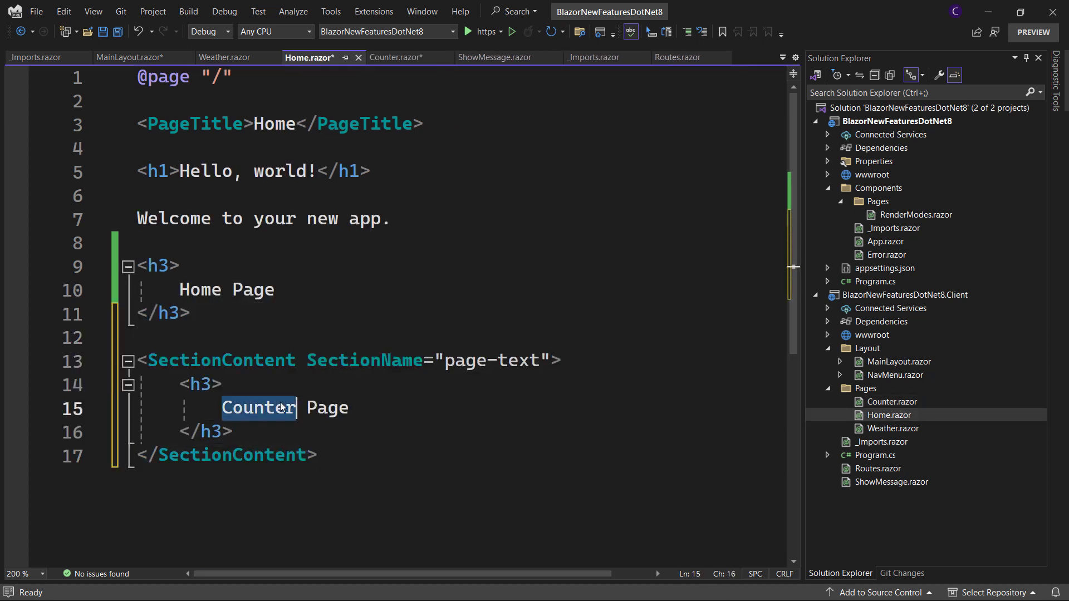
{"action": "type", "text": "Home"}
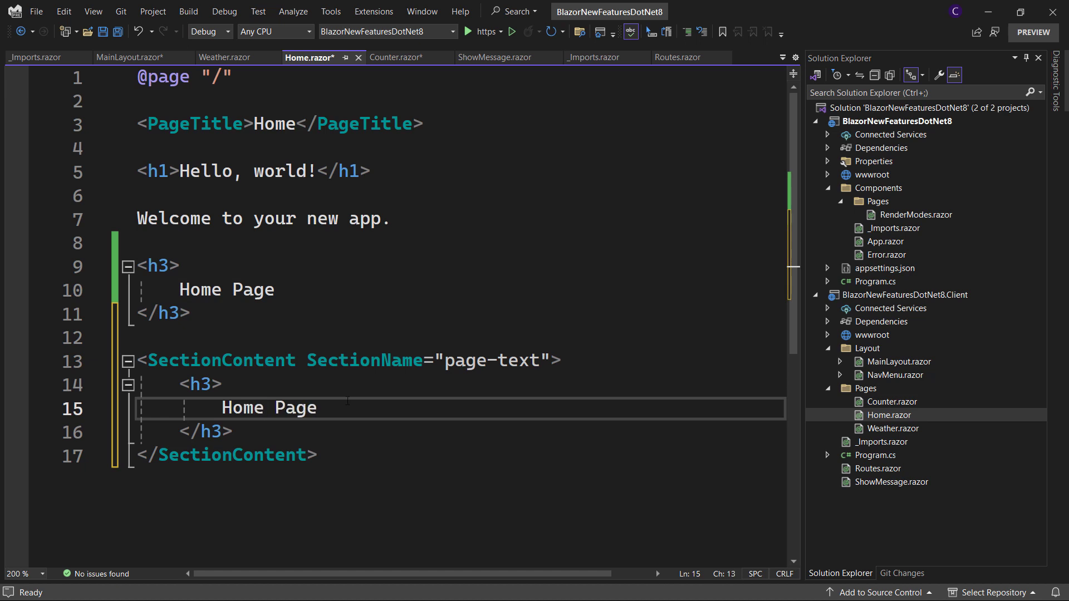
{"action": "left_click", "coordinate": [229, 56]}
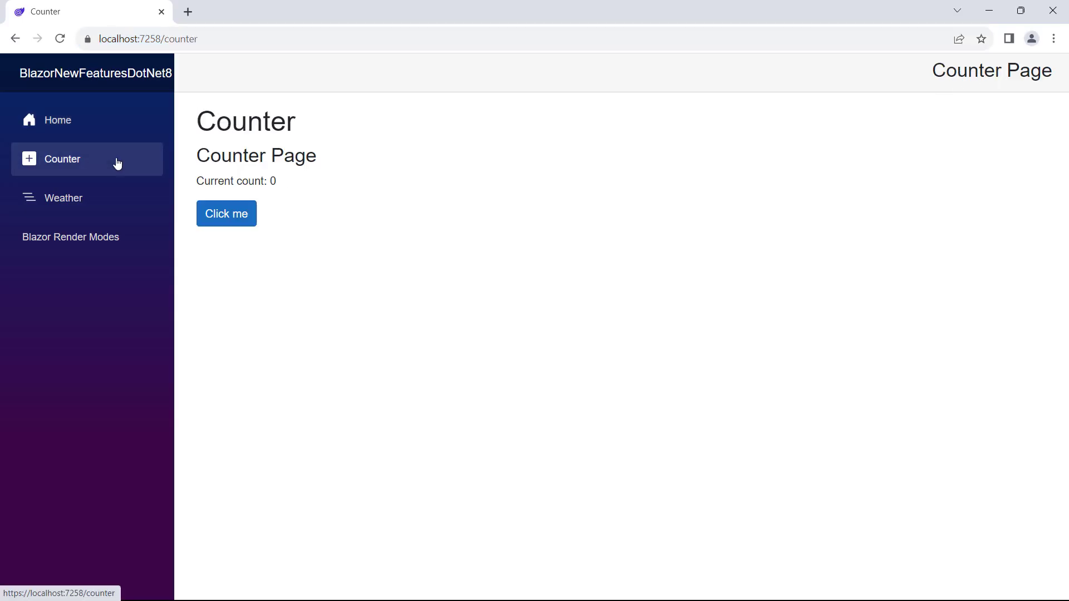
Open the Counter page in the running app to check its top-row heading.
{"action": "left_click", "coordinate": [64, 197]}
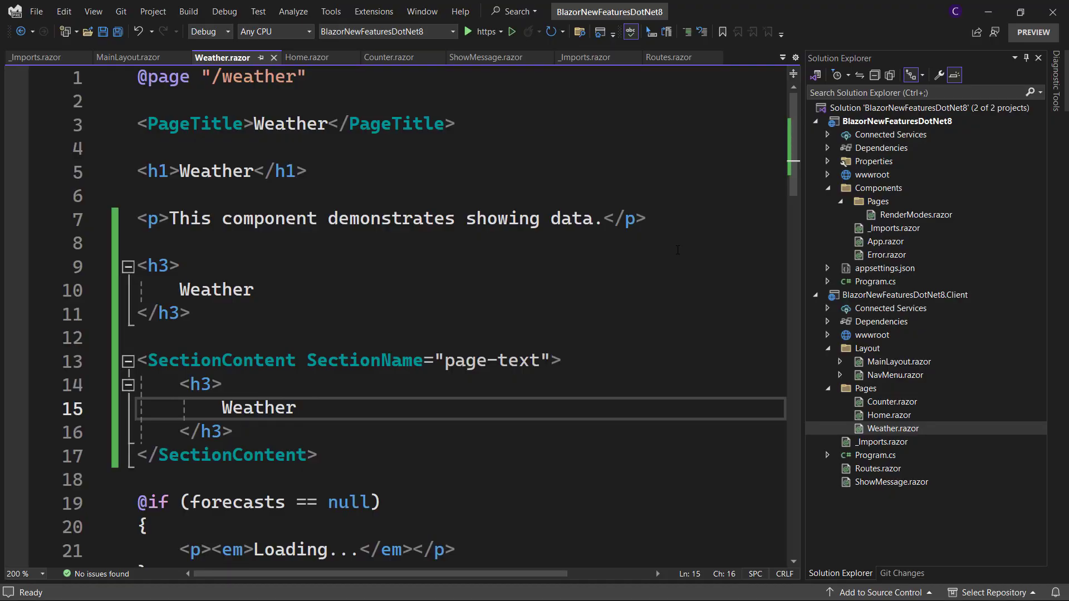
{"action": "mouse_move", "coordinate": [130, 57]}
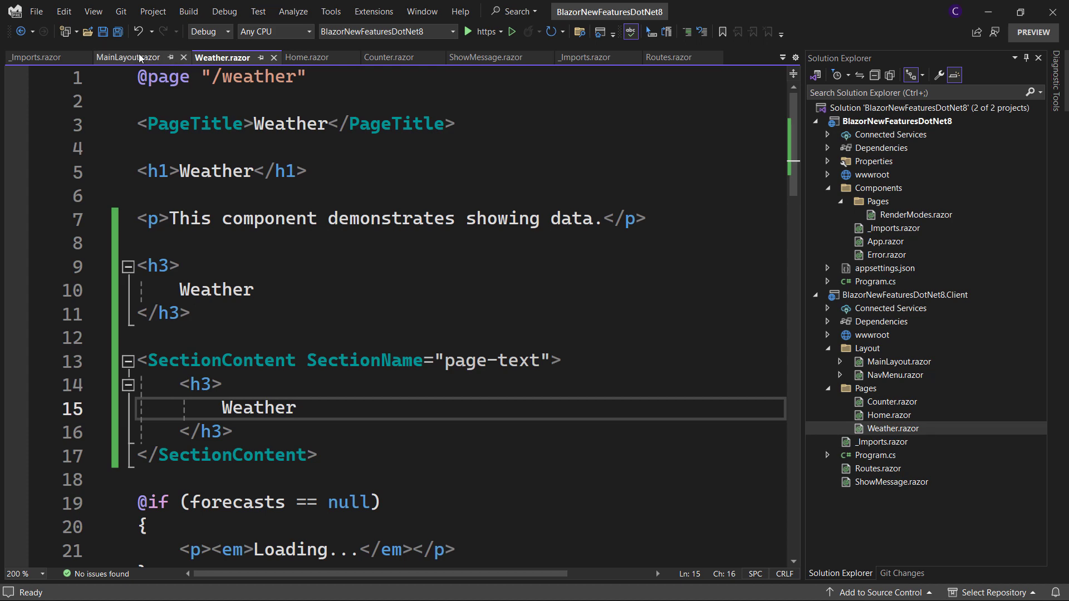
Declare internal static object pageText and switch SectionOutlet to SectionId="pageText".
{"action": "left_click", "coordinate": [128, 58]}
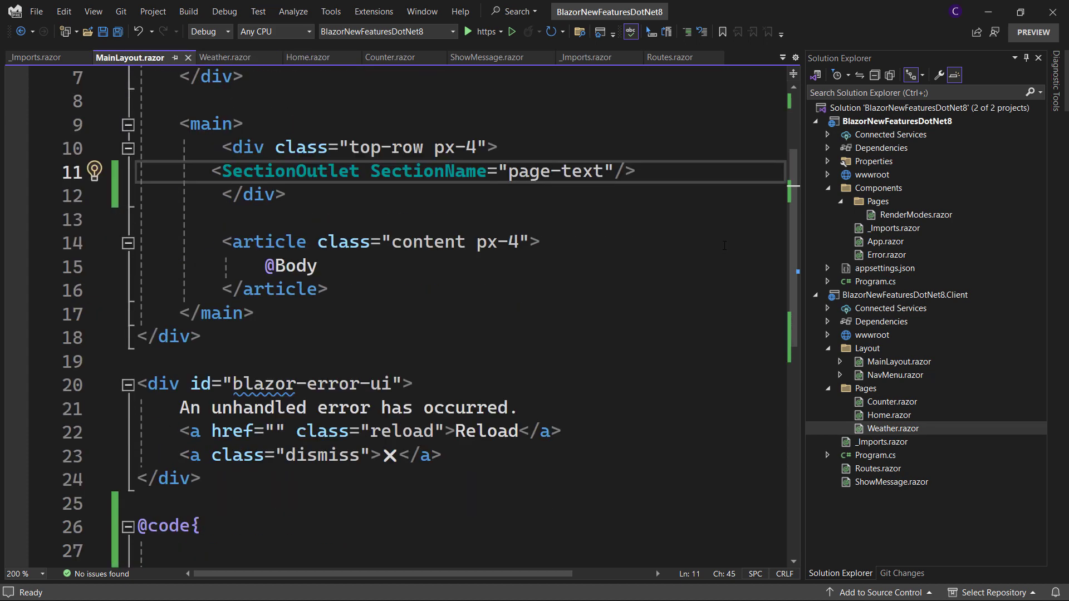
{"action": "type", "text": "internal"}
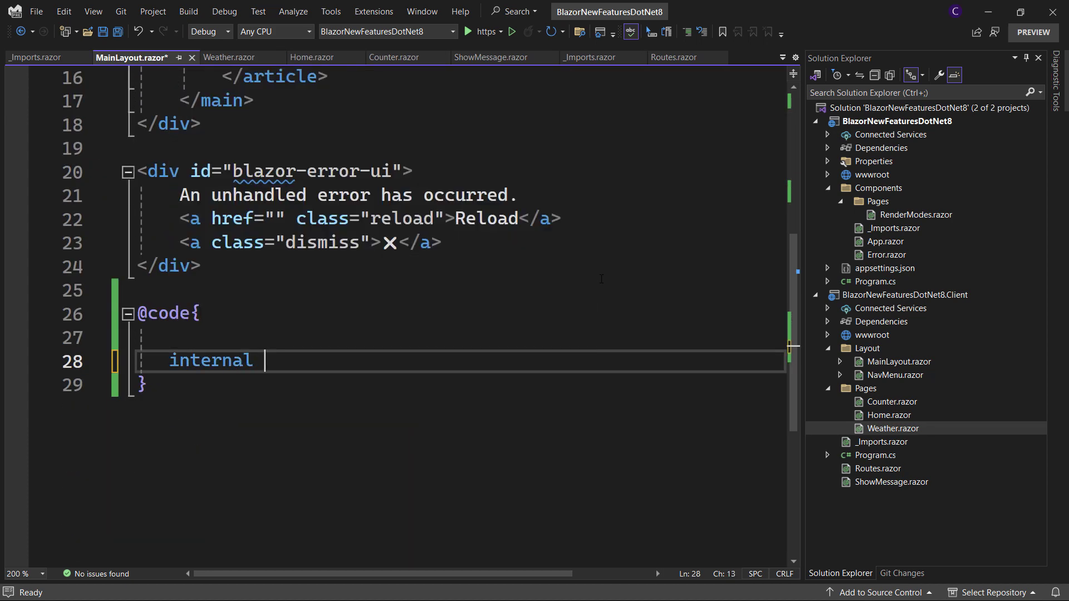
{"action": "type", "text": "static object pageText = ne"}
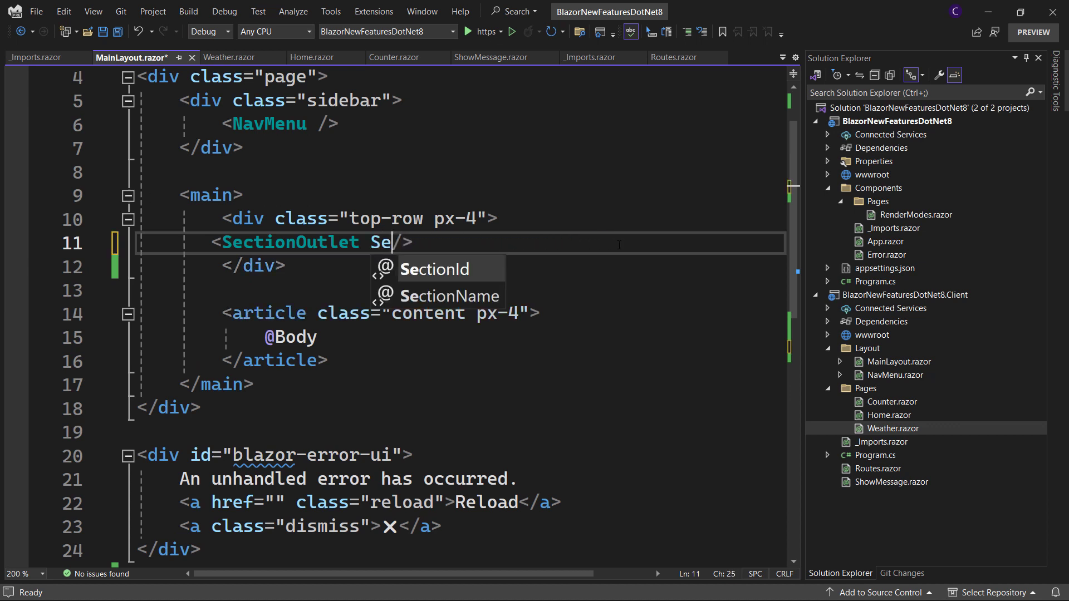
{"action": "type", "text": "SectionId=\"pageText\""}
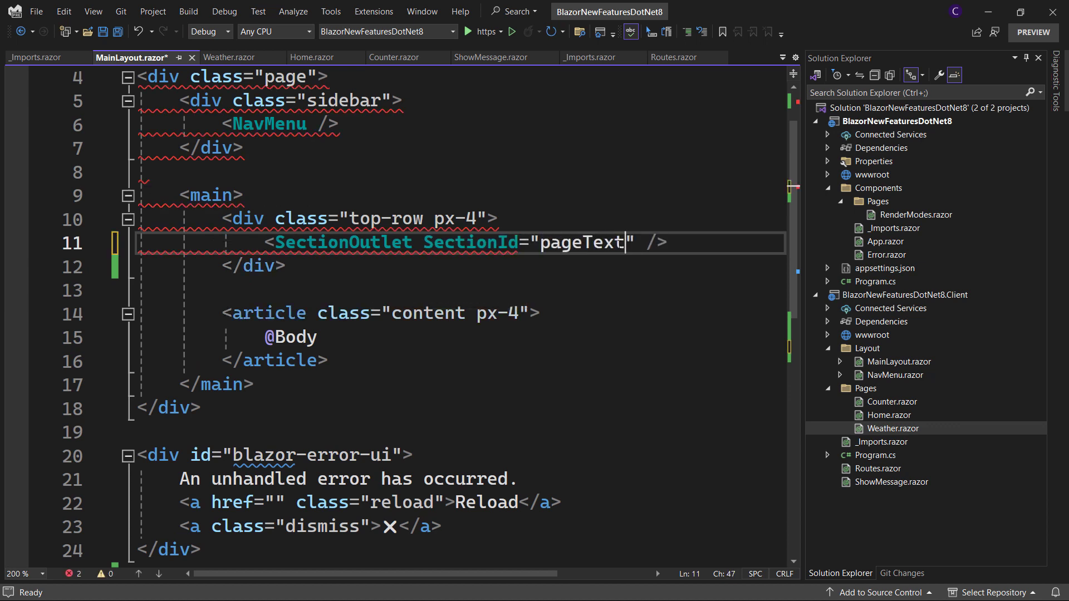
{"action": "double_click", "coordinate": [583, 243]}
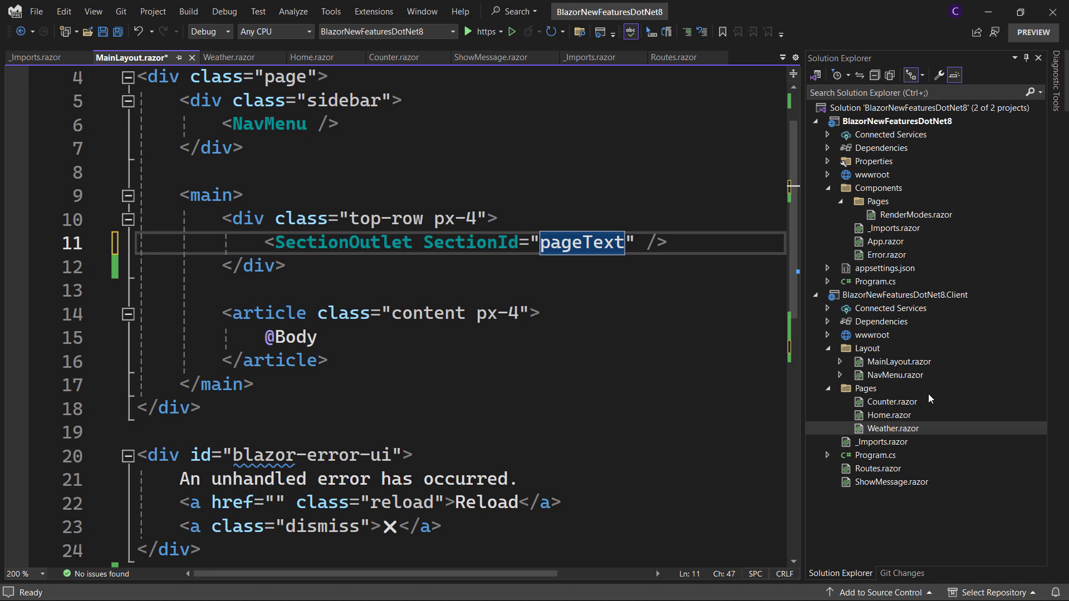
In Counter.razor, point the SectionContent at SectionId="MainLayout.pageText" instead of SectionName.
{"action": "left_click", "coordinate": [391, 58]}
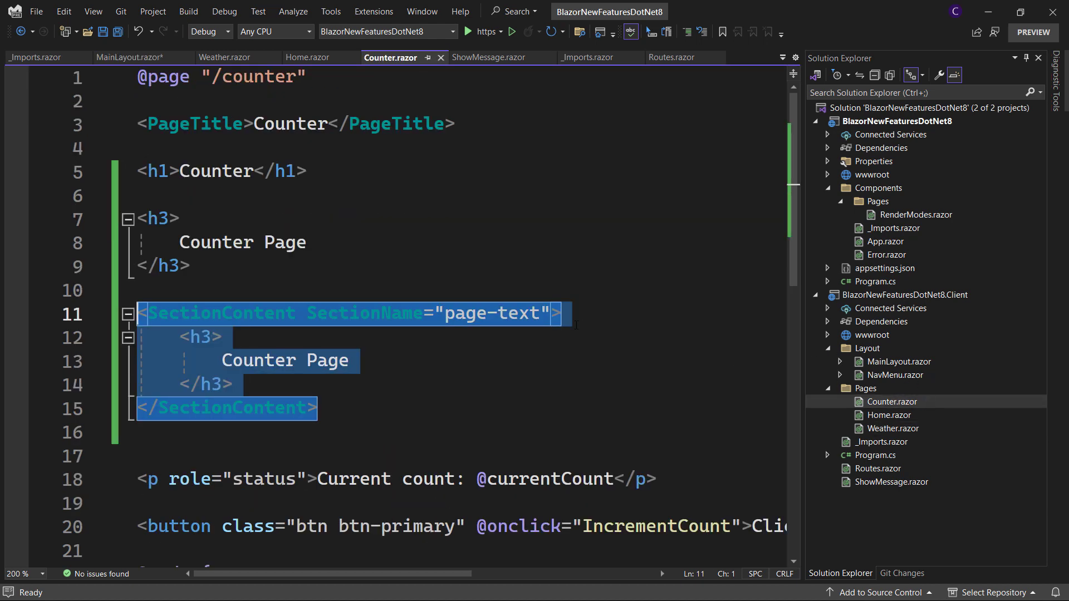
{"action": "type", "text": "Se"}
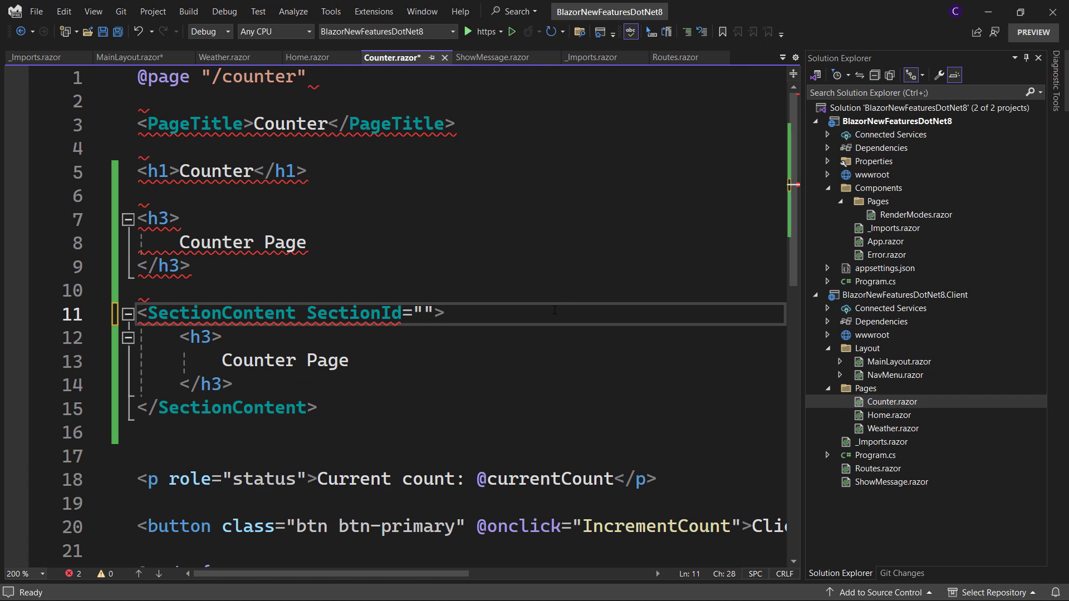
{"action": "type", "text": "MainLayout"}
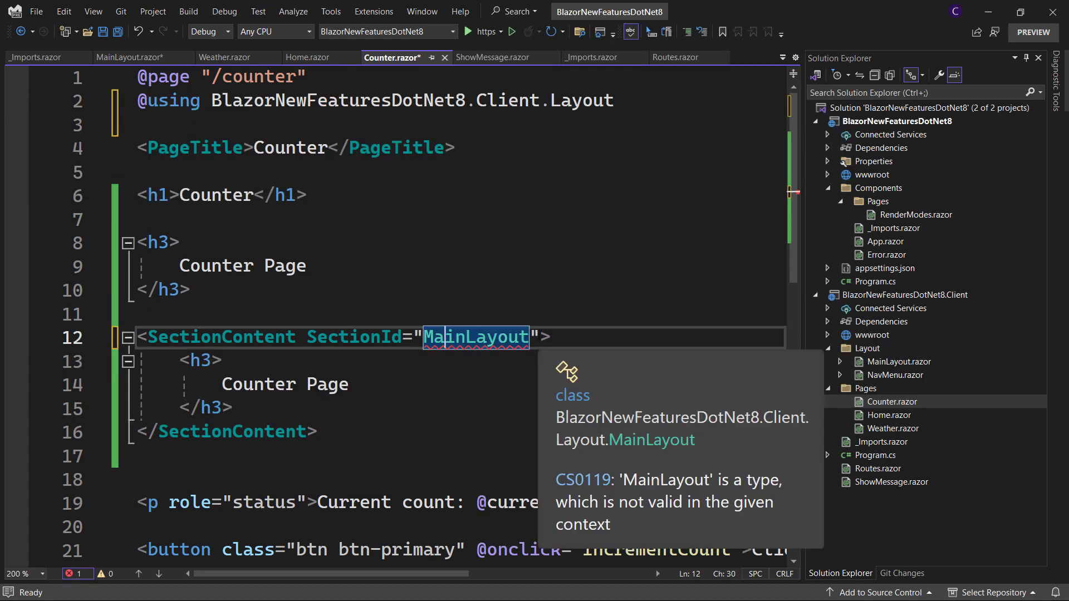
{"action": "type", "text": ".pageText"}
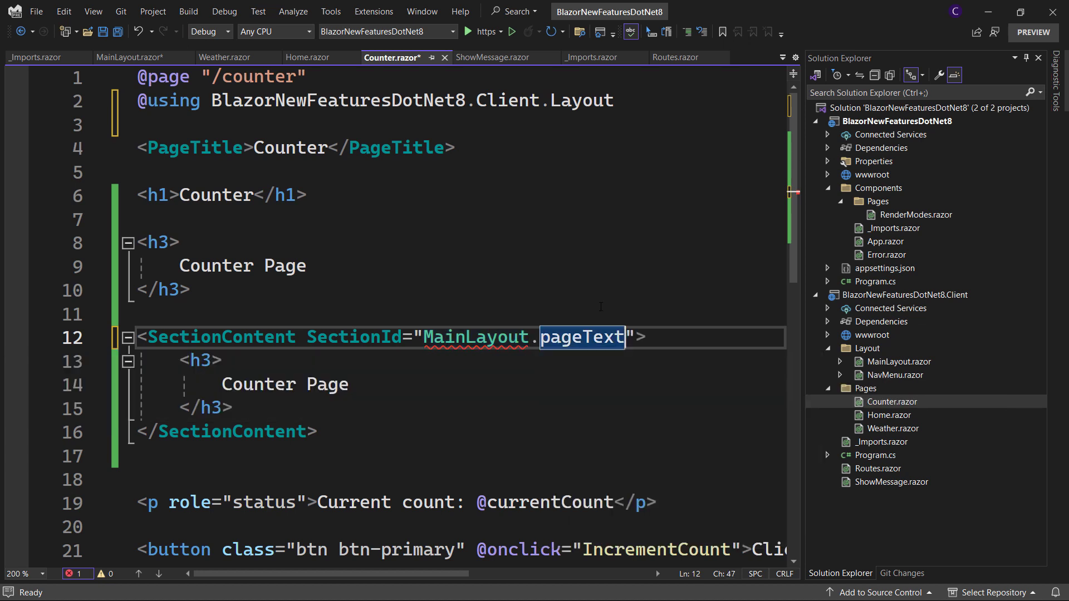
Remove the added layout namespace import line and reopen the Counter page file.
{"action": "key", "text": "Delete"}
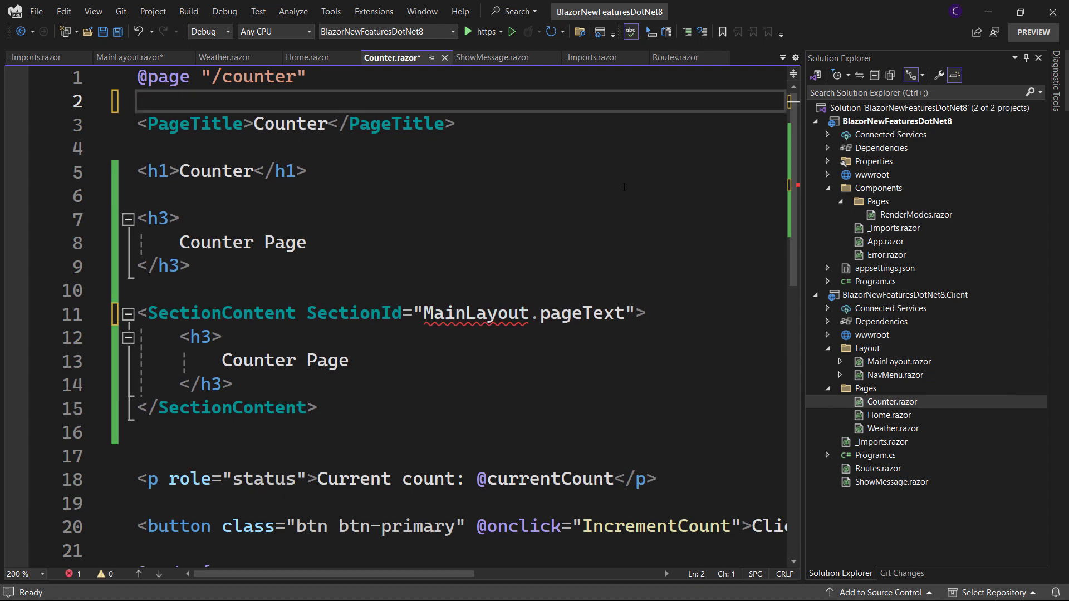
{"action": "left_click", "coordinate": [36, 57]}
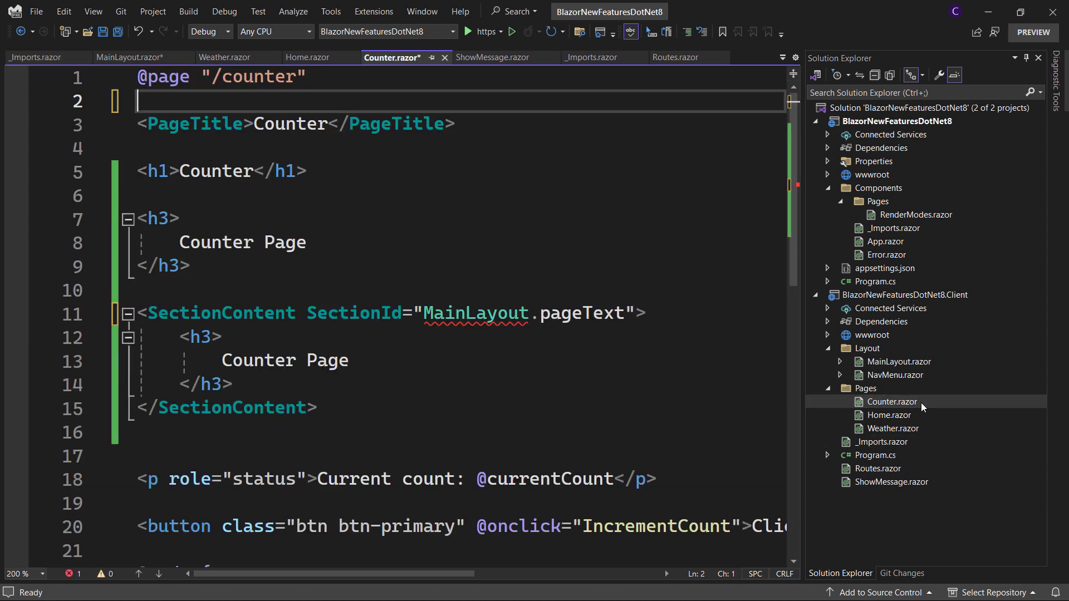
{"action": "double_click", "coordinate": [352, 313]}
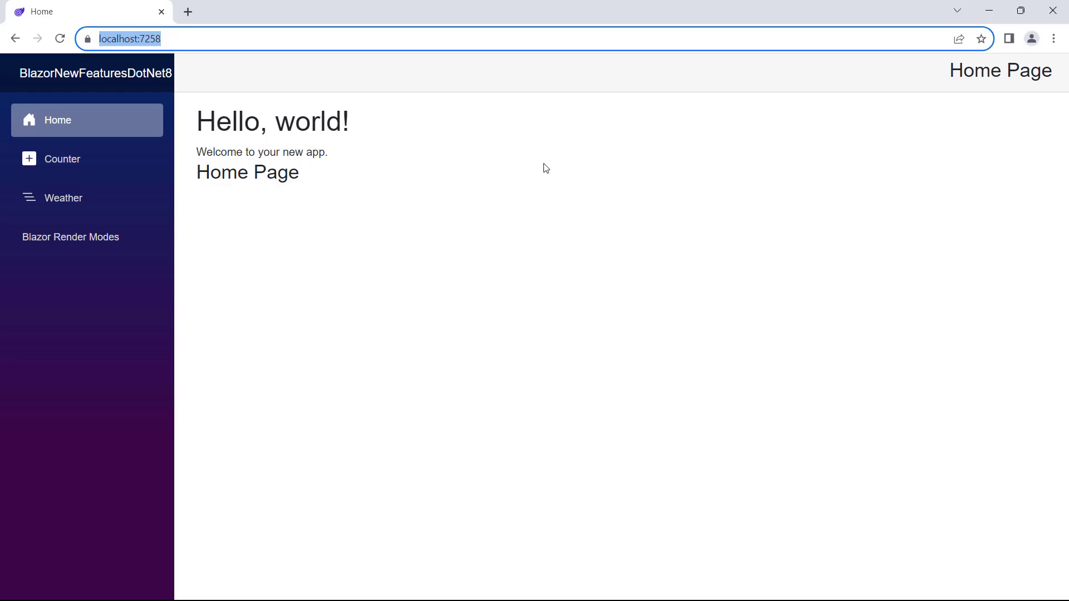
{"action": "mouse_move", "coordinate": [185, 152]}
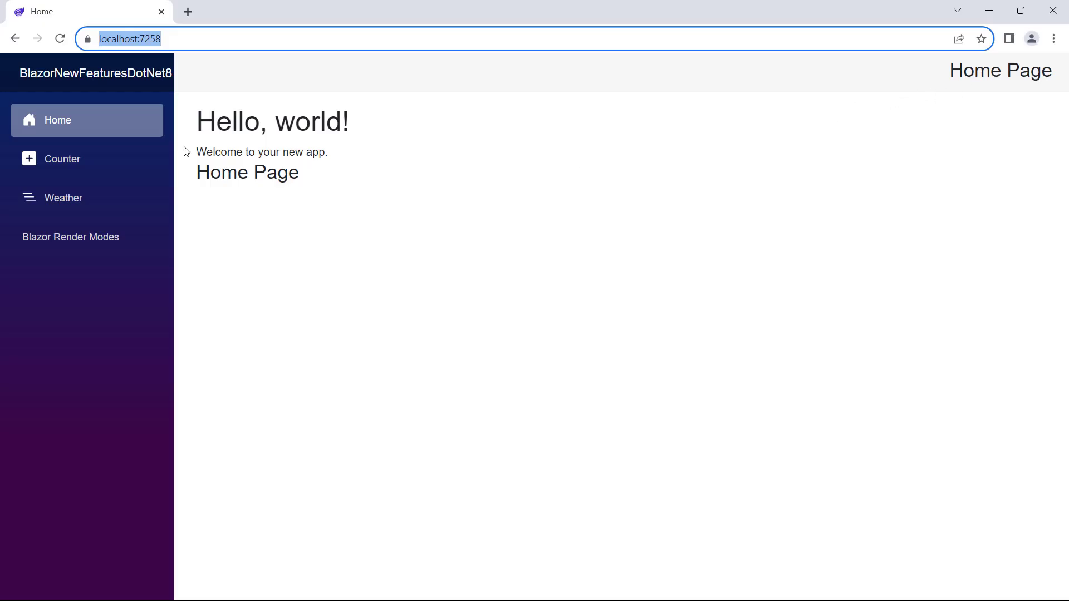
Visit Counter and Weather in the running app to check their top-row headings.
{"action": "left_click", "coordinate": [61, 159]}
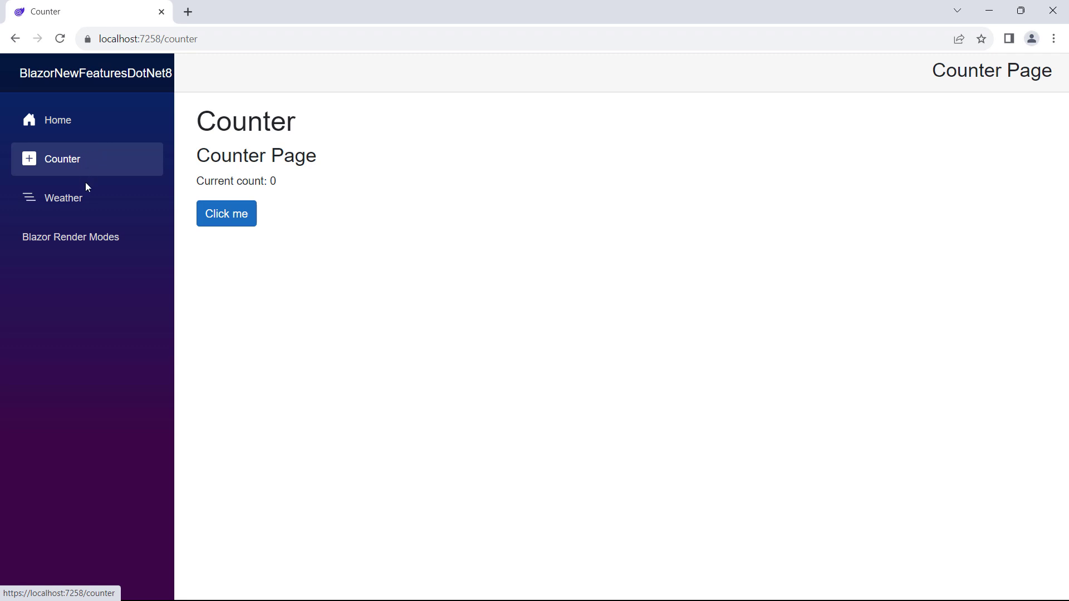
{"action": "left_click", "coordinate": [66, 197]}
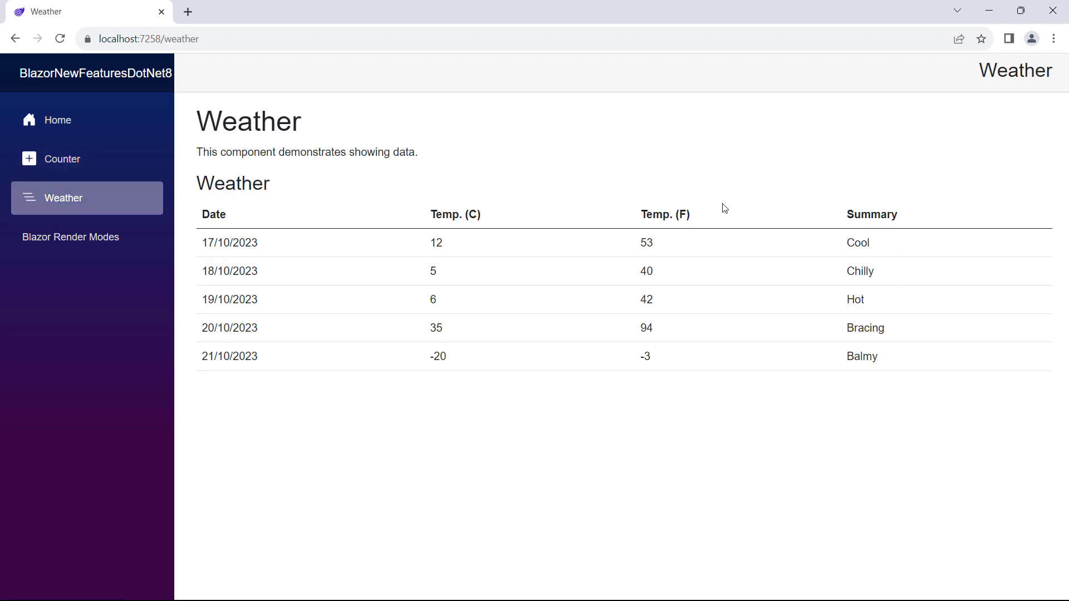